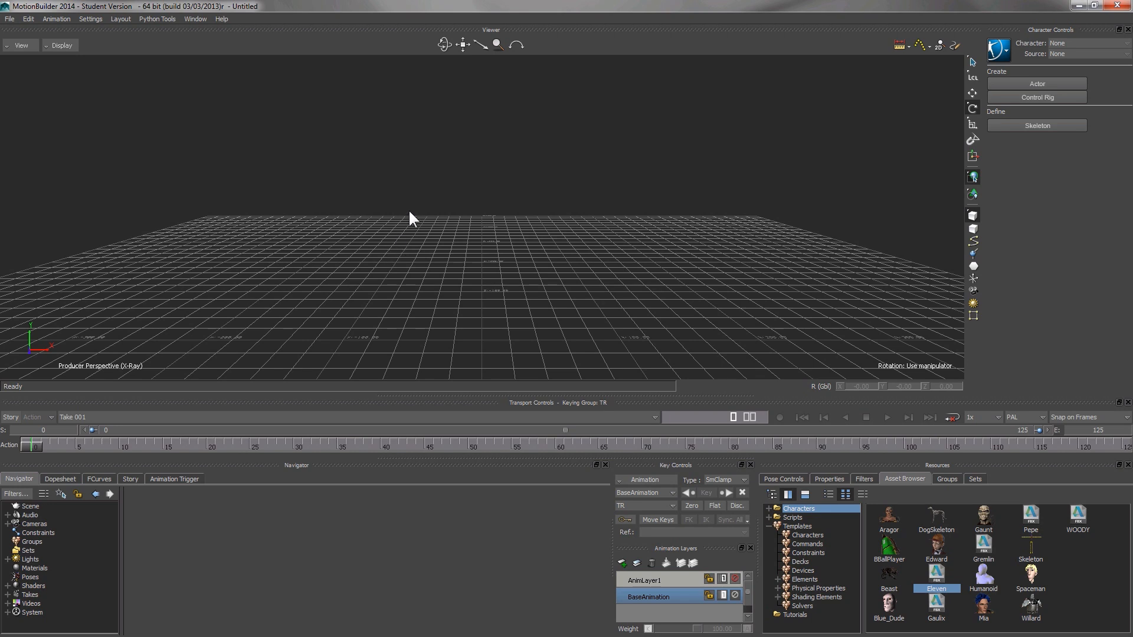
mouse_move(396, 201)
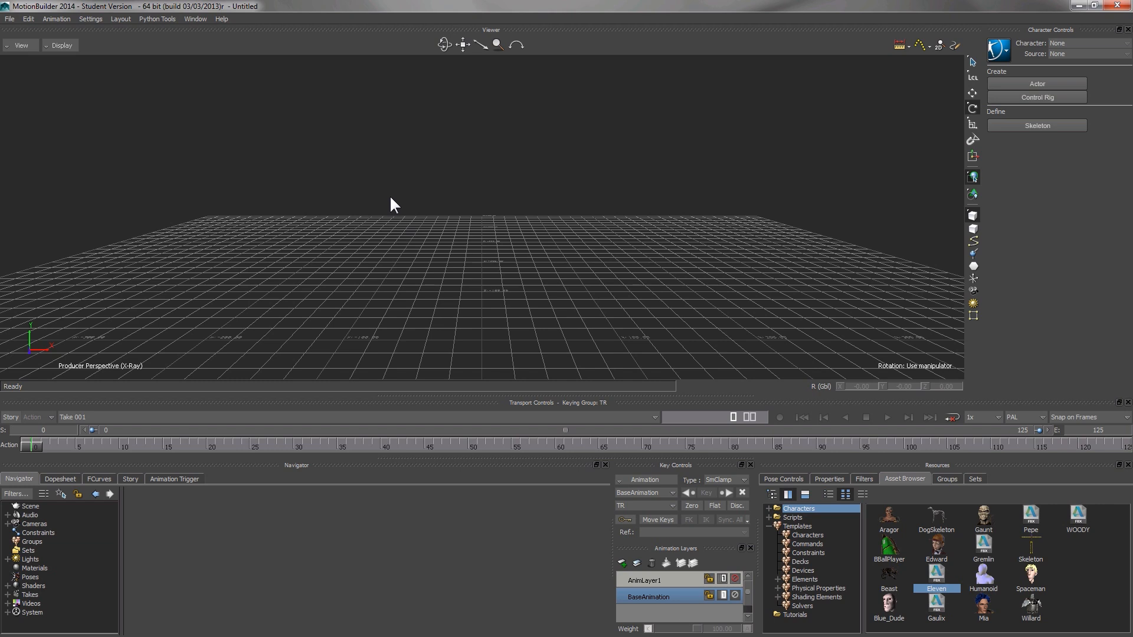
mouse_move(675, 285)
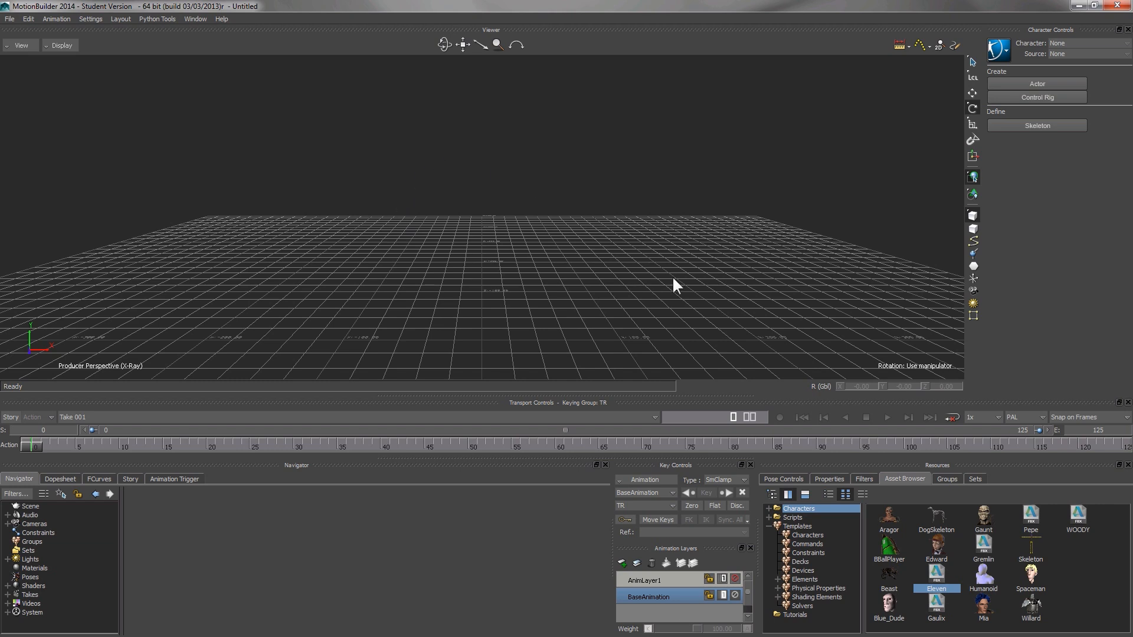
mouse_move(953, 578)
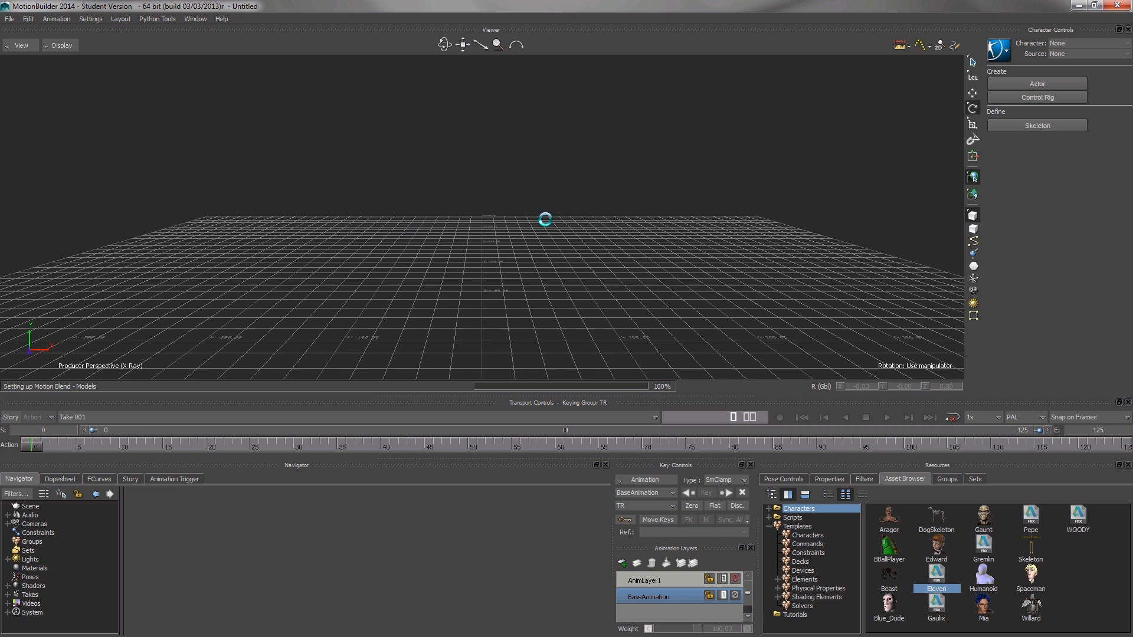
Load the Eleven character from the Asset Browser's Characters folder into the scene
double_click(935, 606)
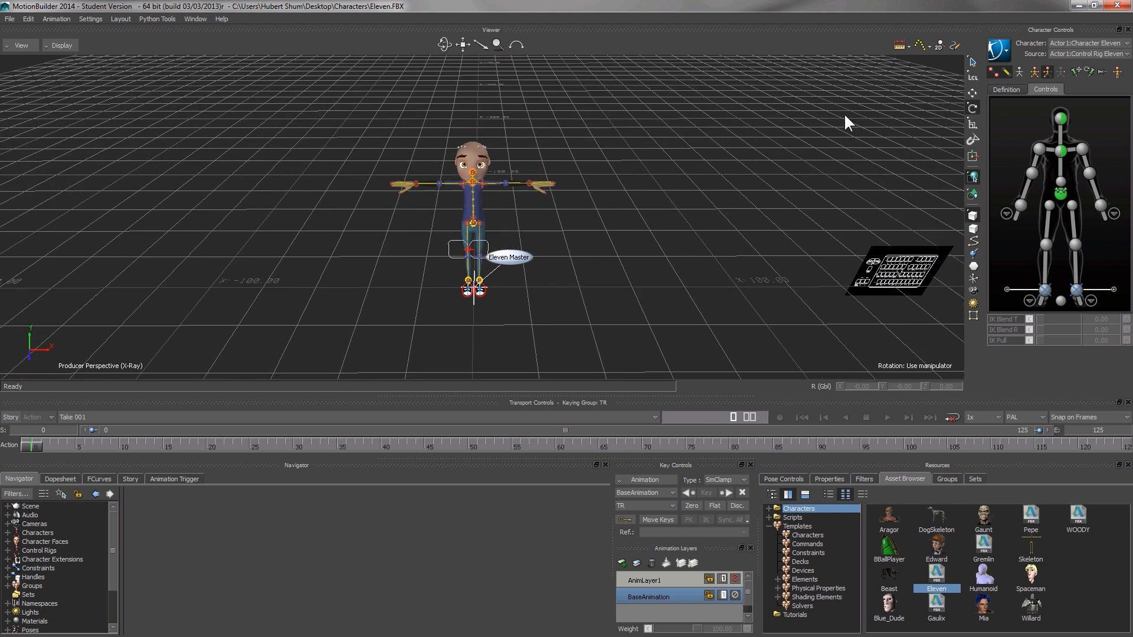
mouse_move(1098, 86)
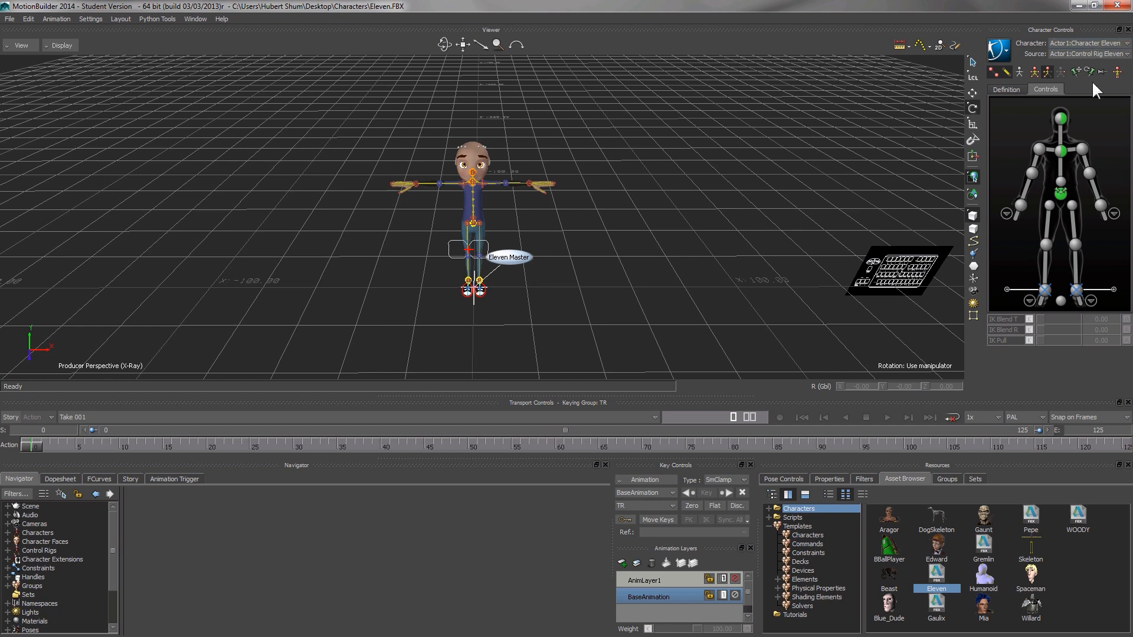
Select Actor 1:Character Eleven in Character Controls to show its Character Settings
click(1117, 53)
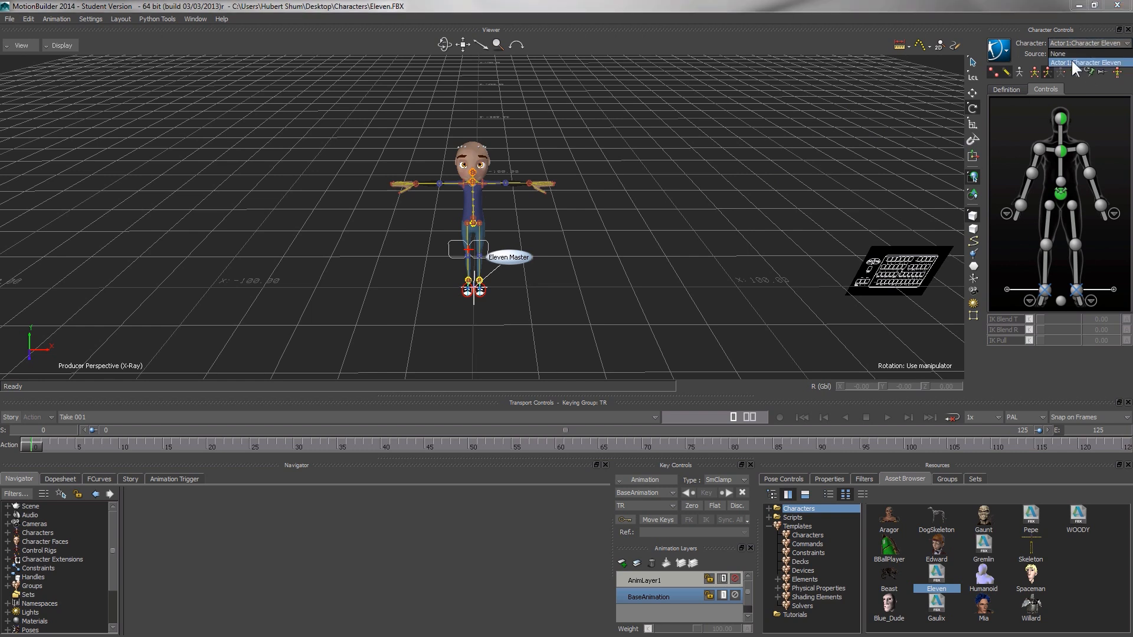
mouse_move(1073, 68)
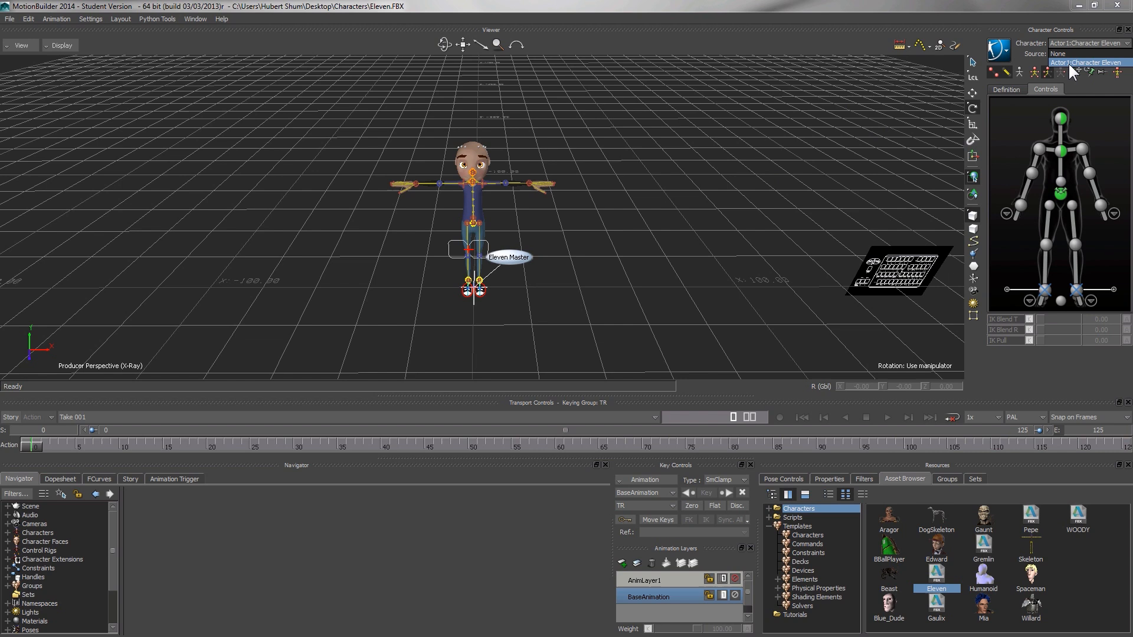
click(1085, 62)
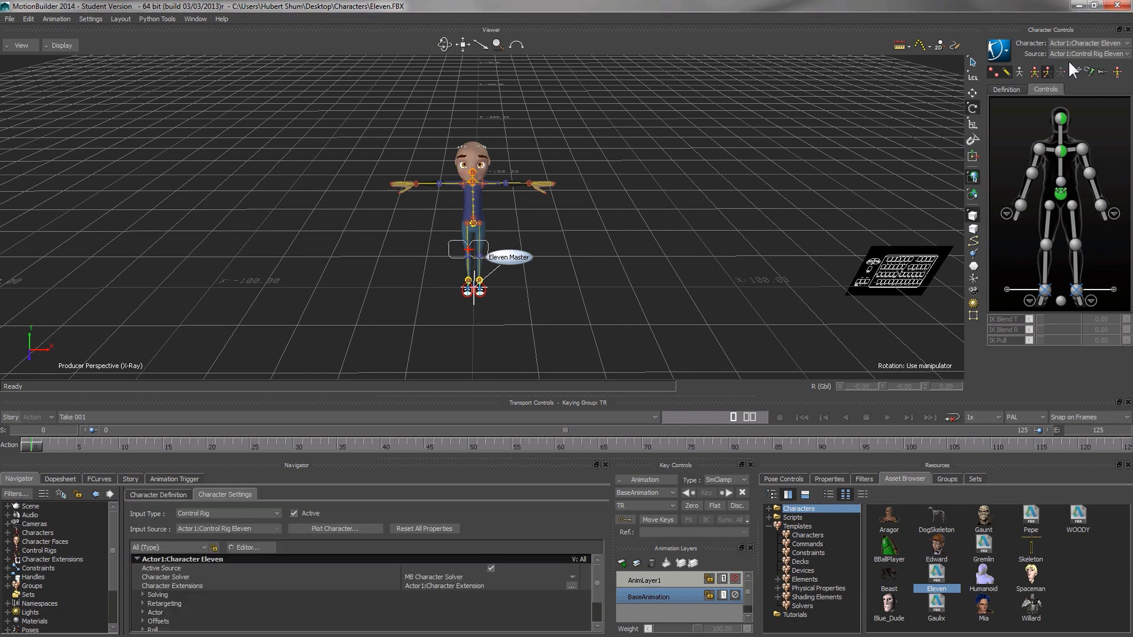
mouse_move(565, 406)
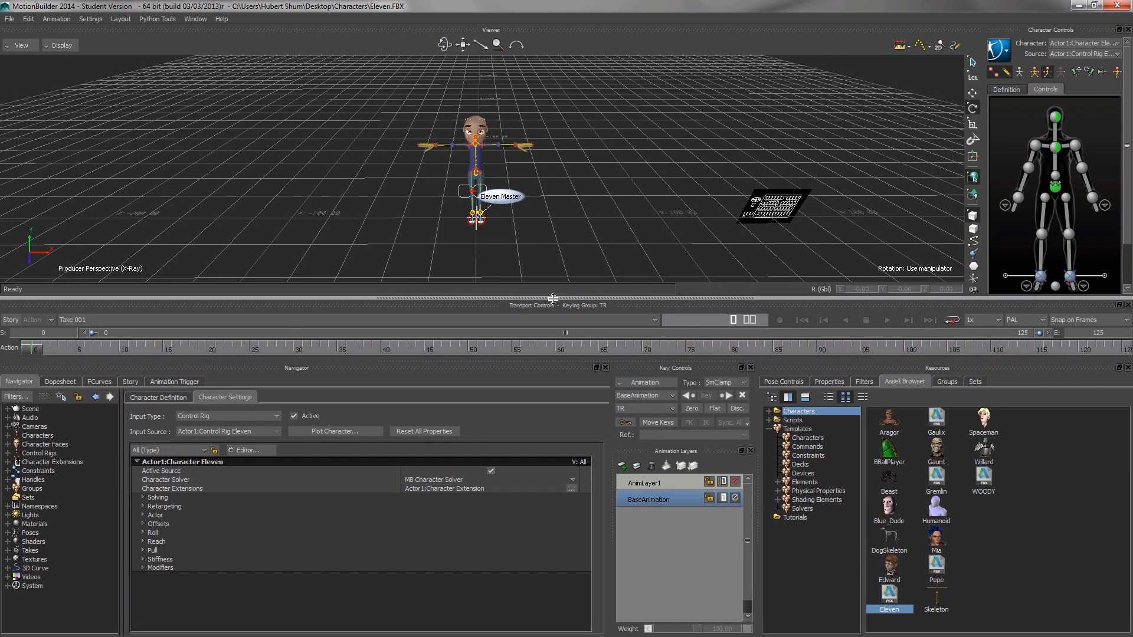
mouse_move(169, 404)
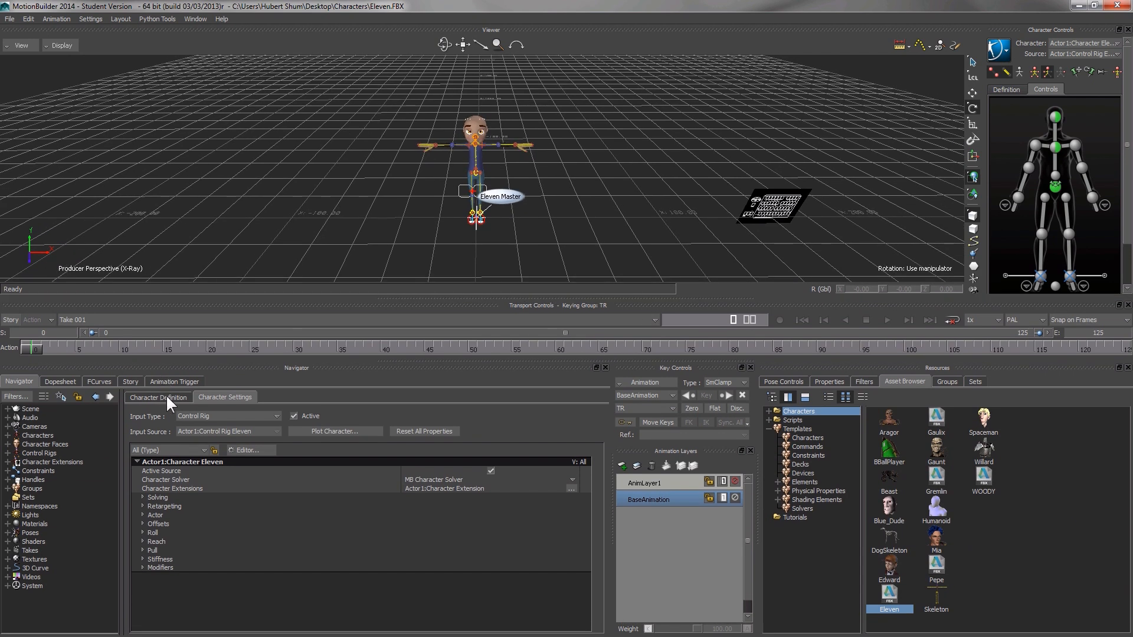
mouse_move(171, 404)
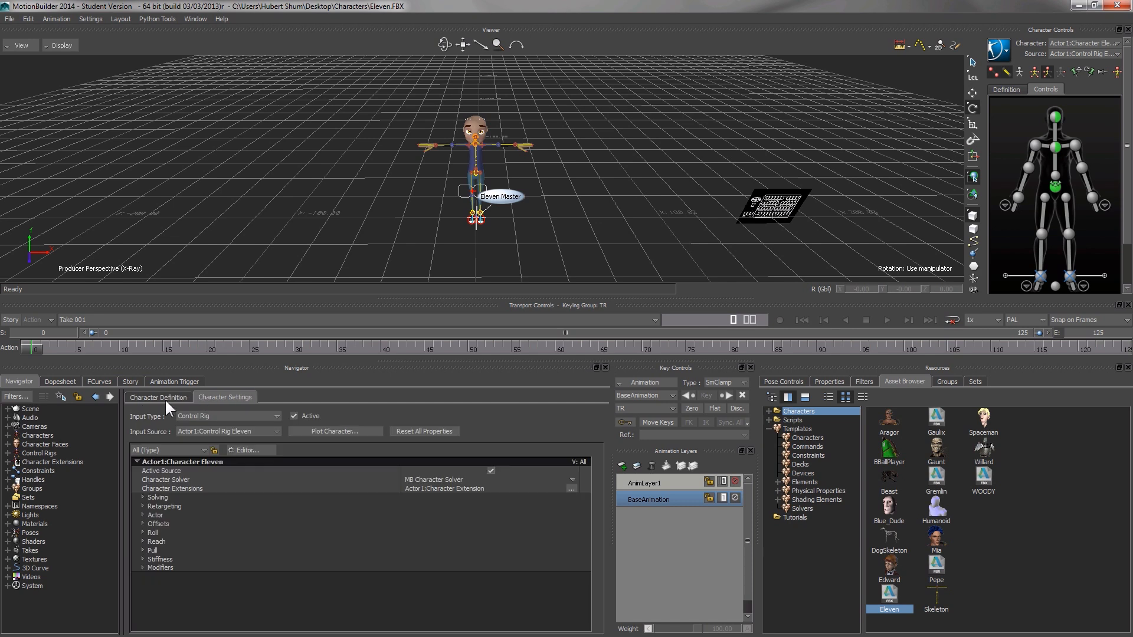
mouse_move(206, 401)
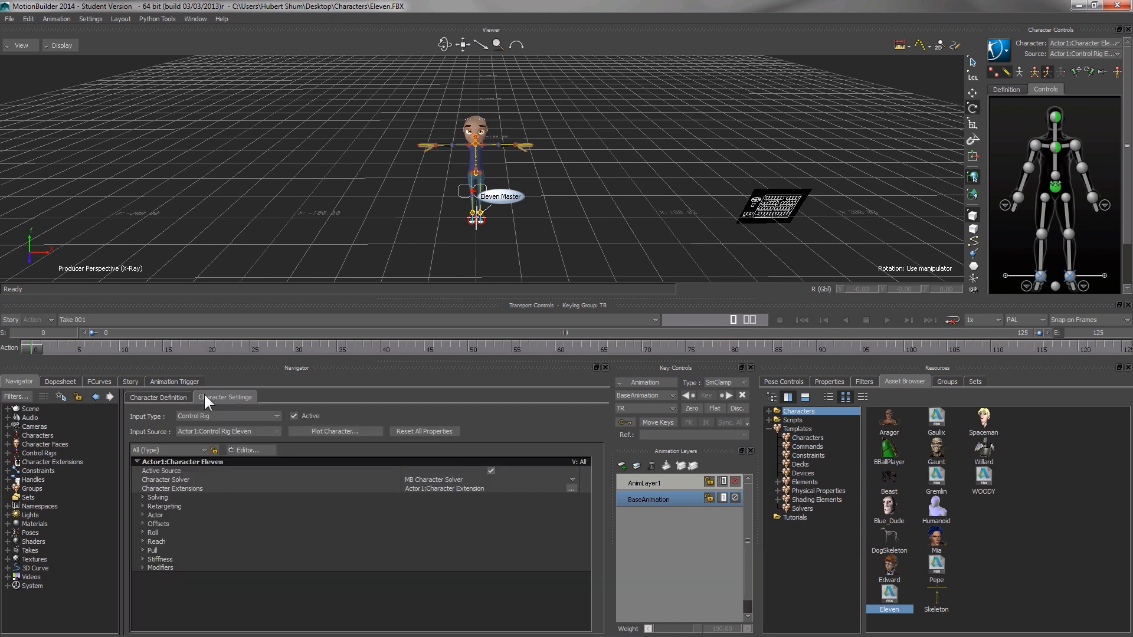
mouse_move(178, 403)
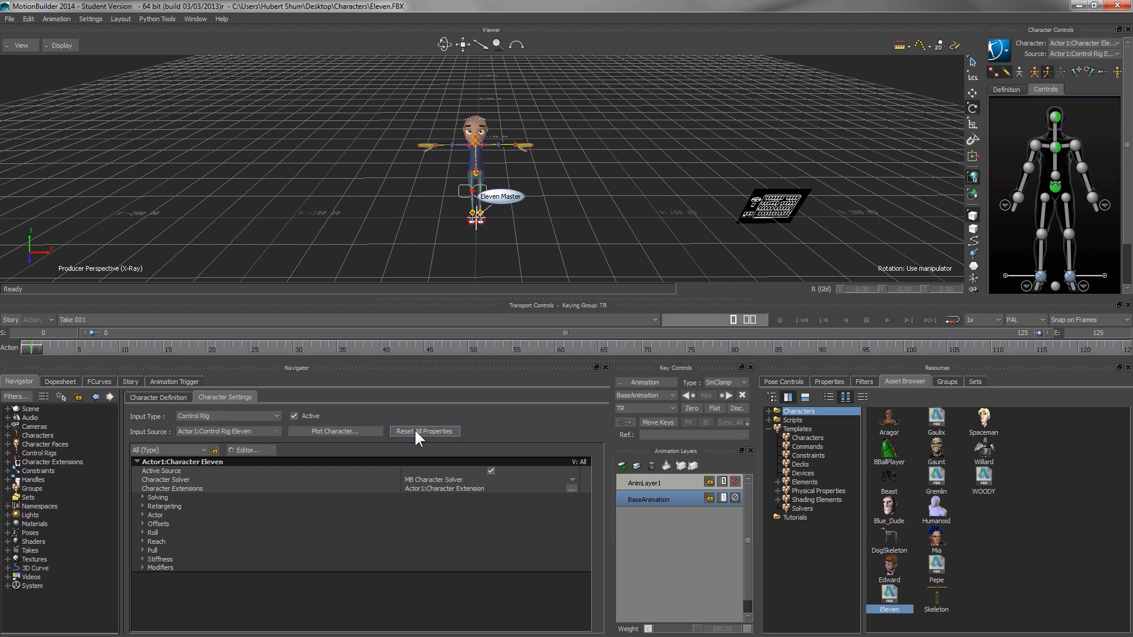
Reset All Properties for Eleven and confirm with Reset All
click(424, 431)
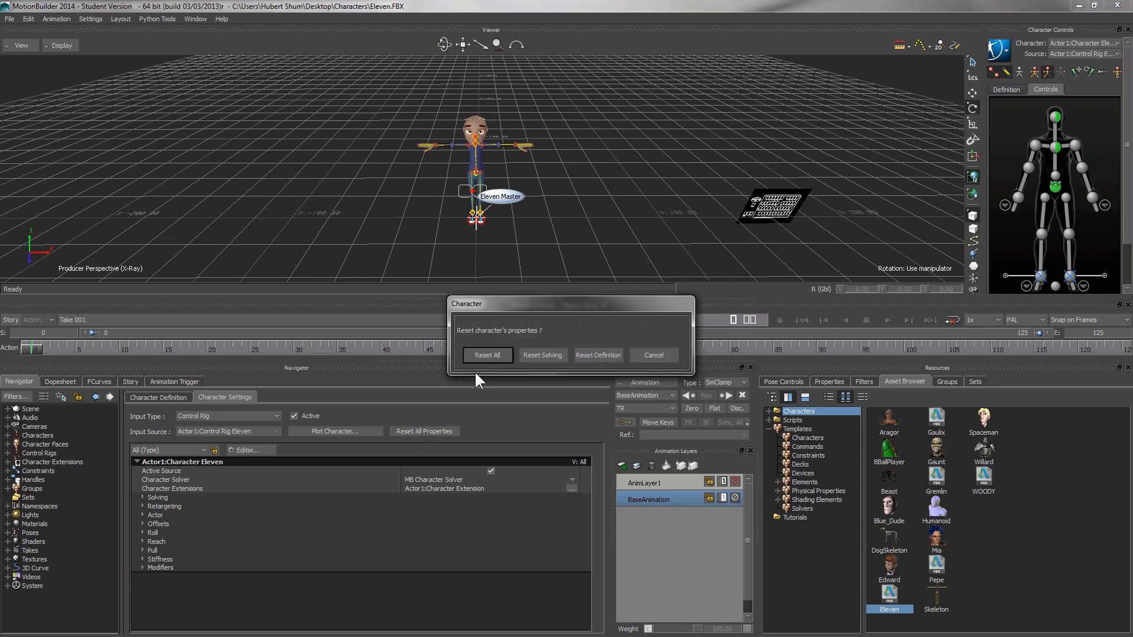
click(487, 355)
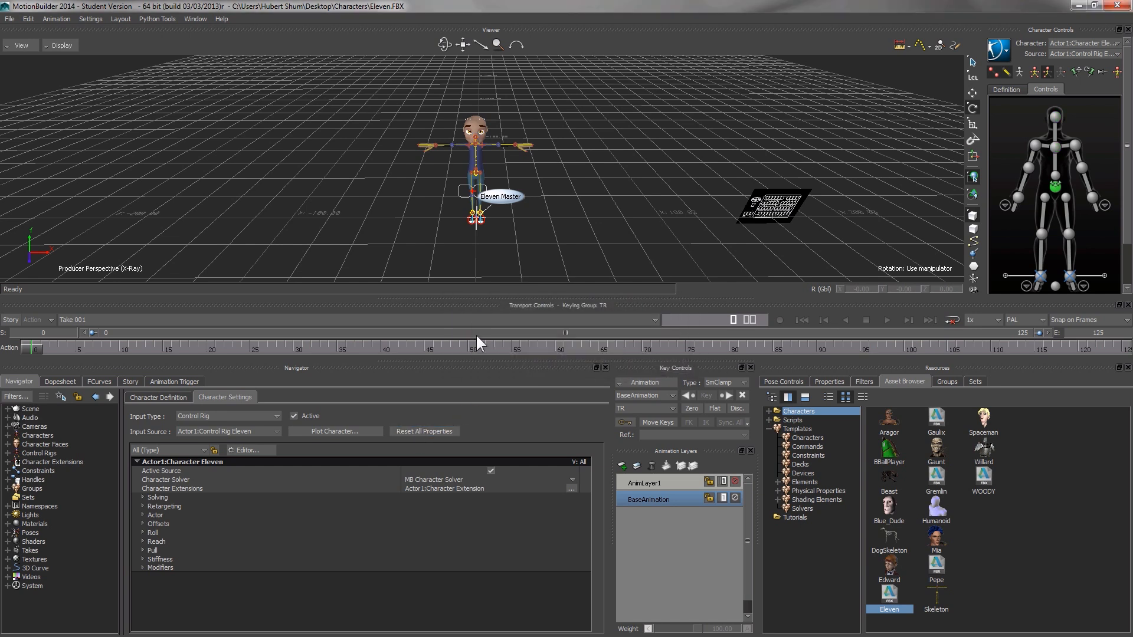
mouse_move(534, 302)
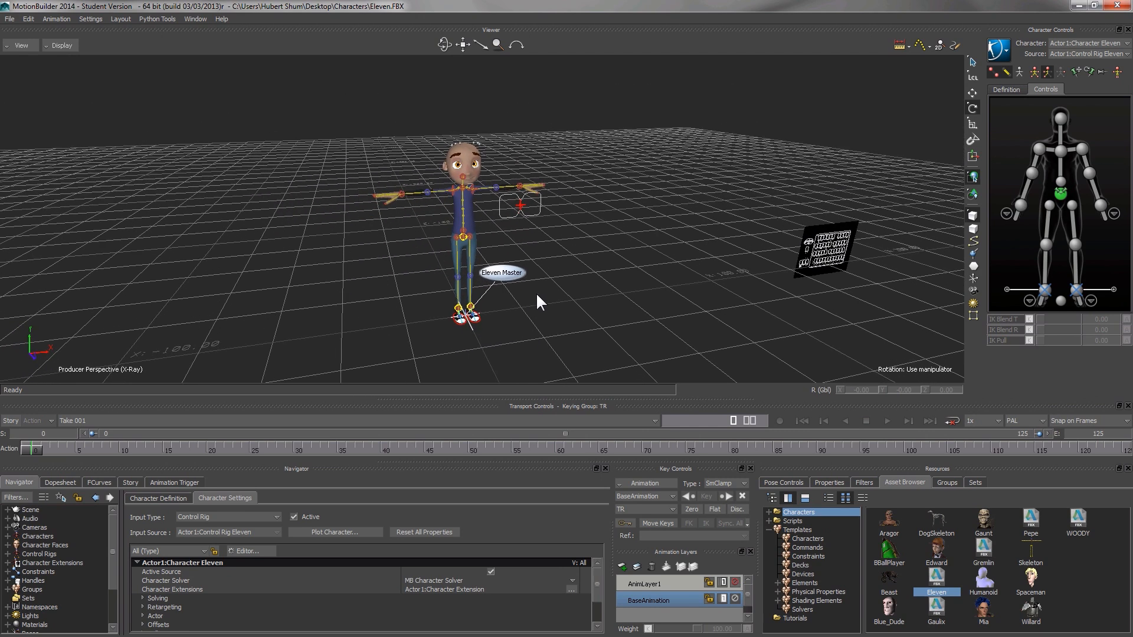
mouse_move(450, 232)
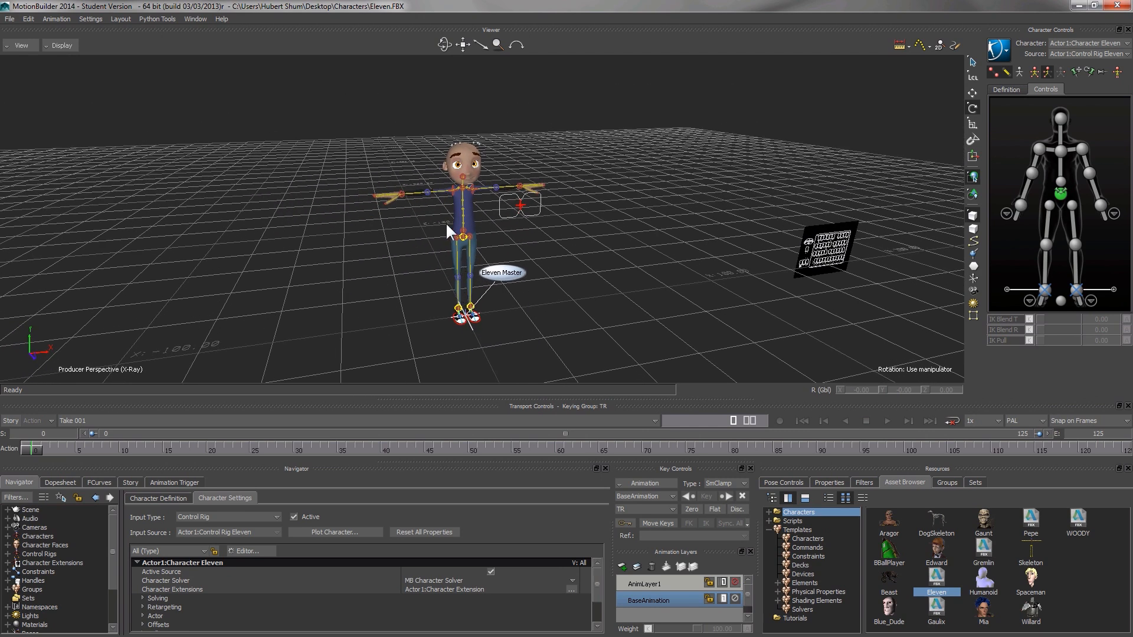
mouse_move(439, 213)
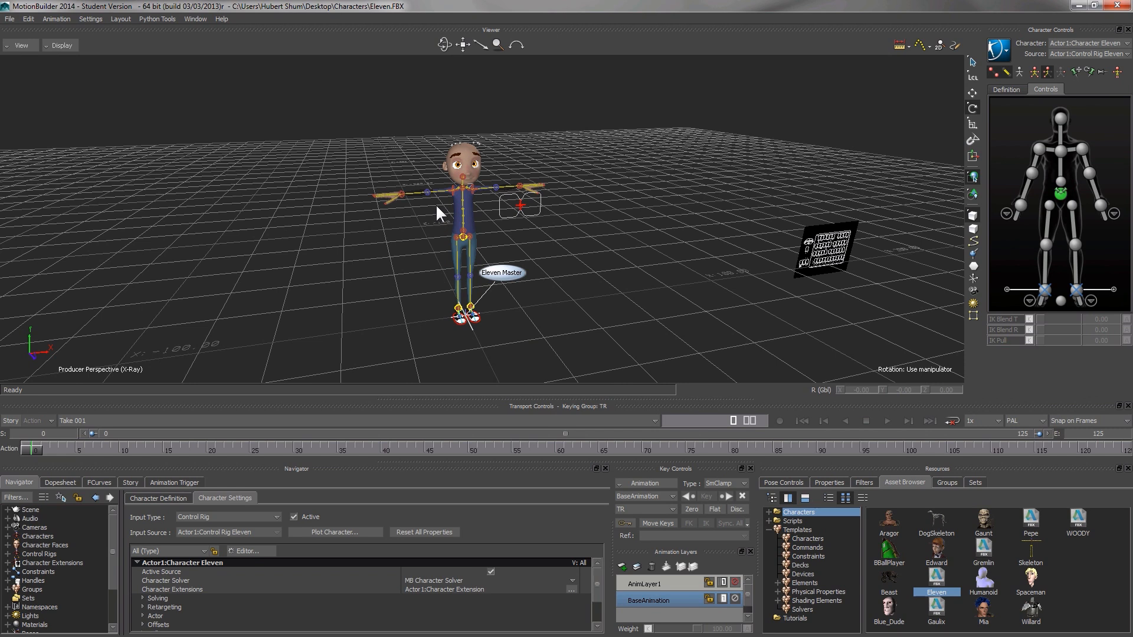
mouse_move(422, 222)
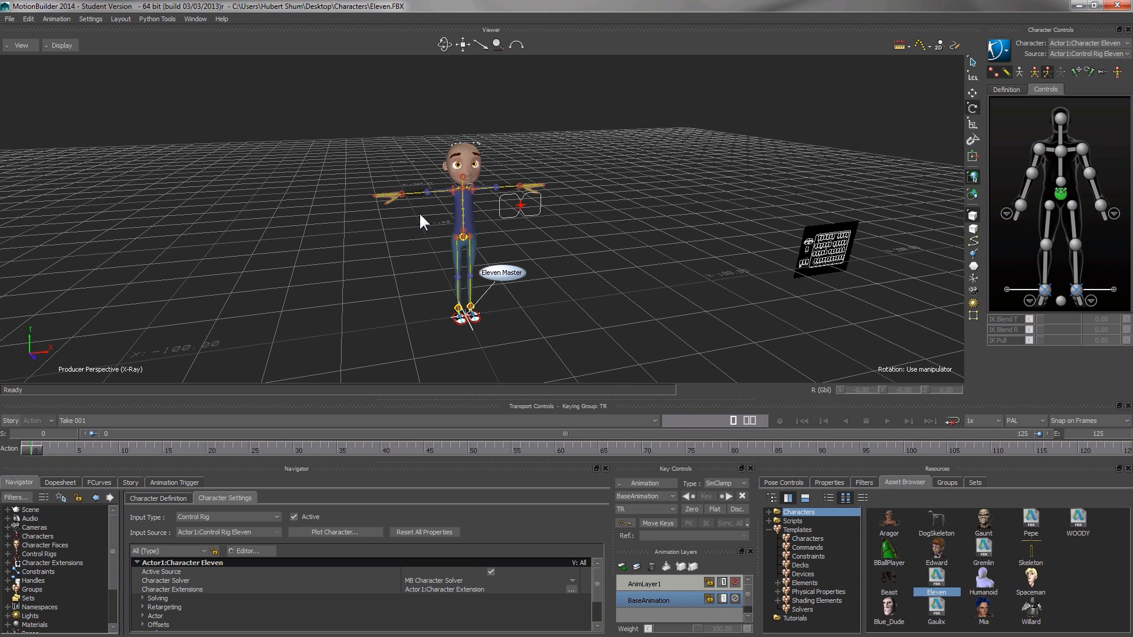
mouse_move(875, 120)
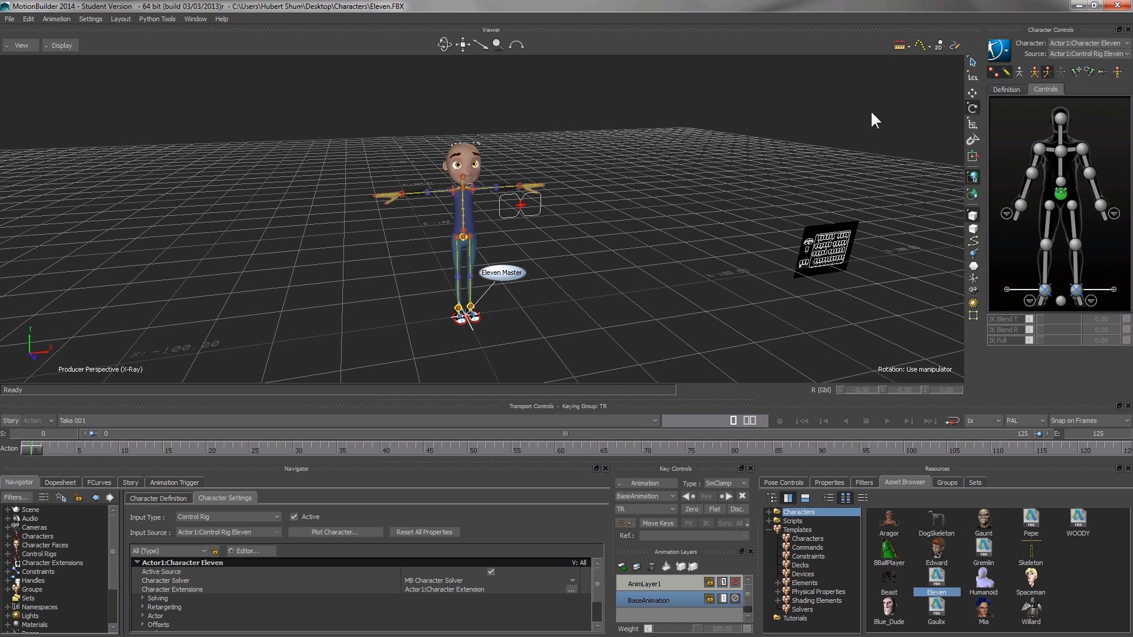
mouse_move(122, 51)
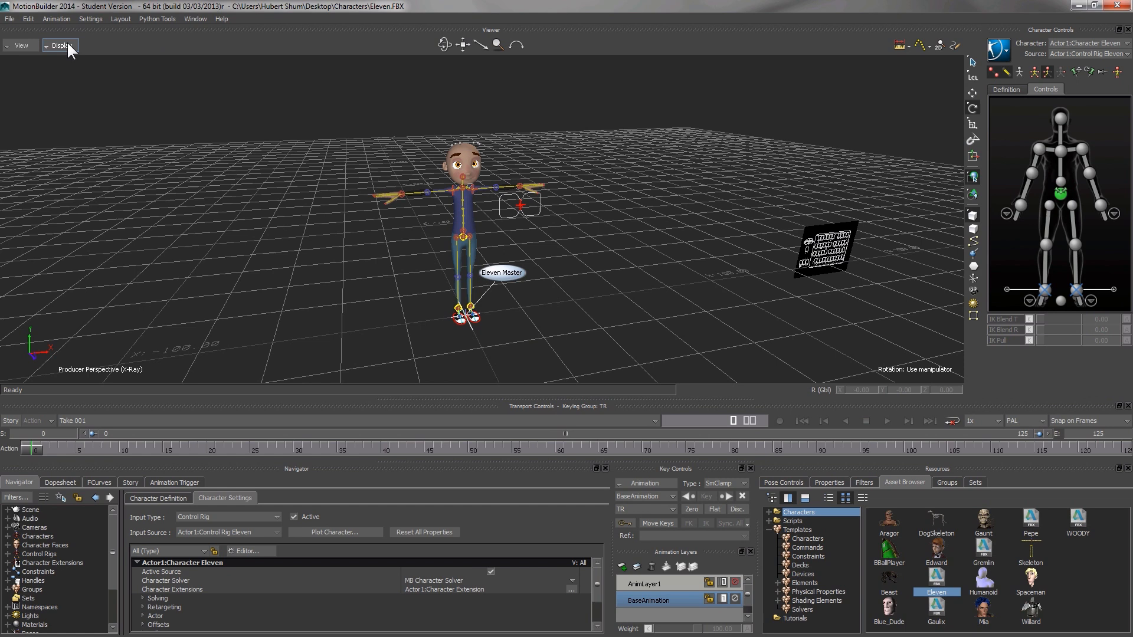
click(60, 45)
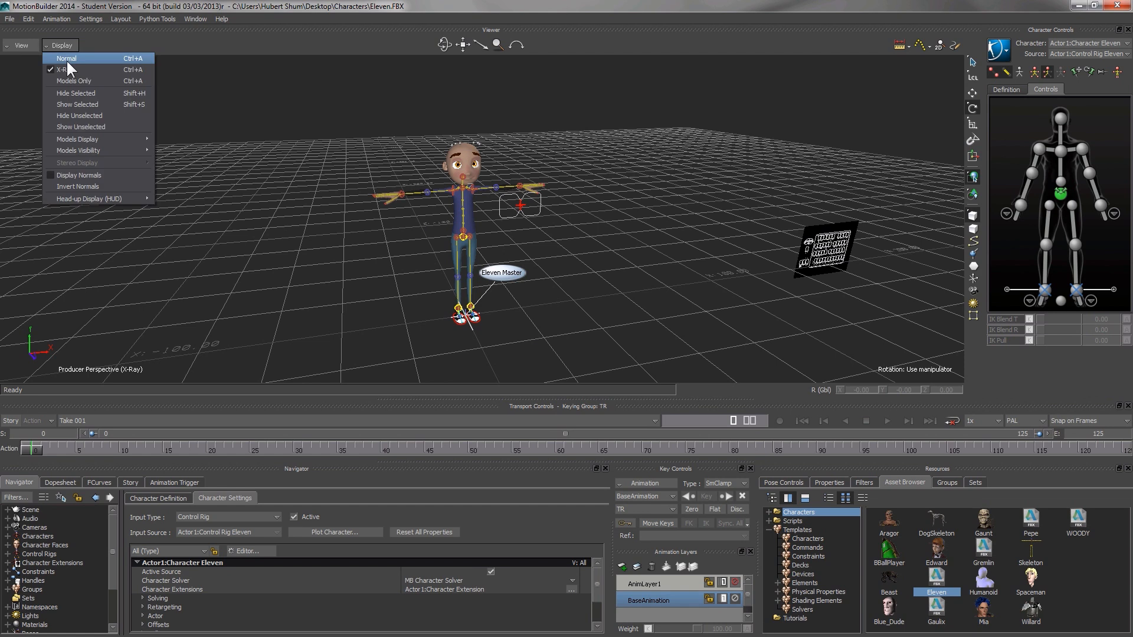
click(66, 59)
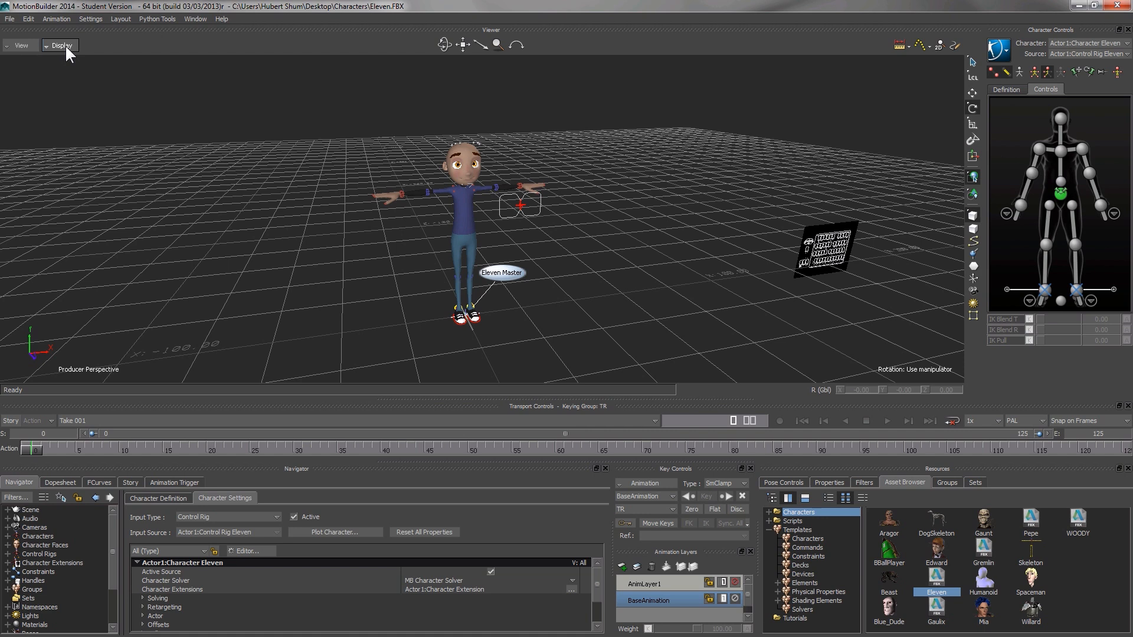
click(60, 45)
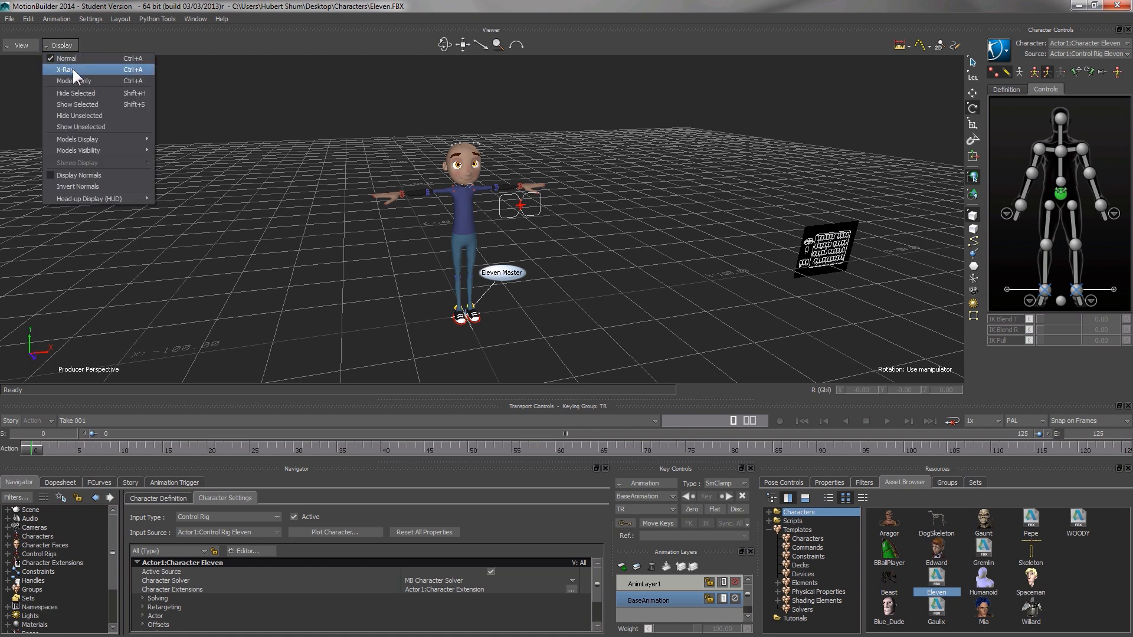
mouse_move(76, 78)
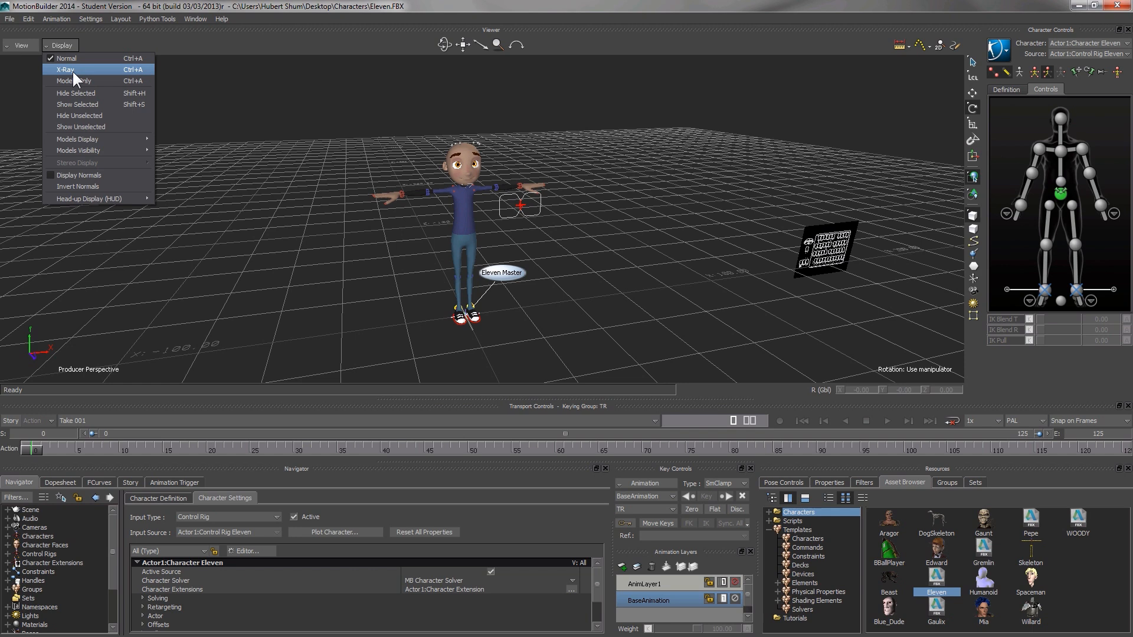
click(65, 70)
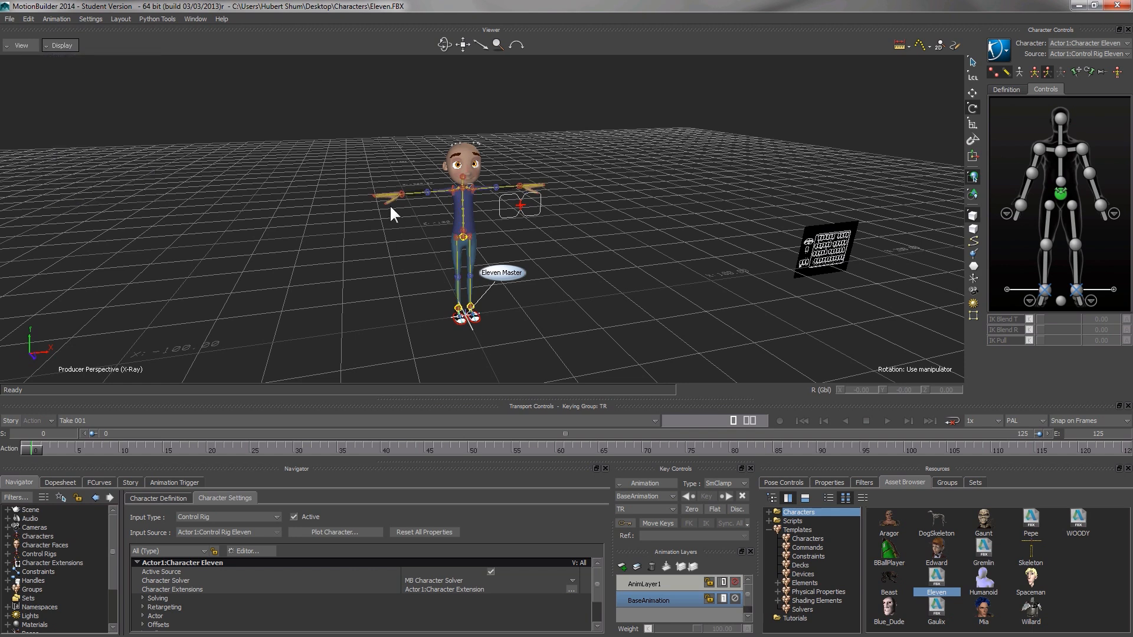
click(397, 193)
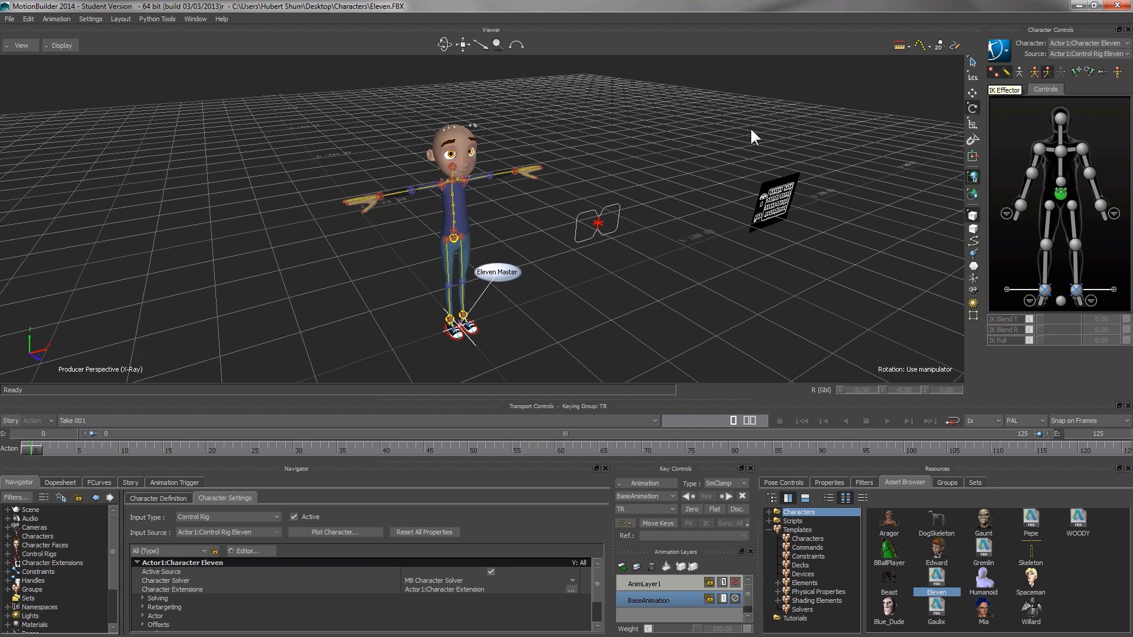
Select Eleven's right wrist effector for rotating the hand in Body Parts mode
click(379, 188)
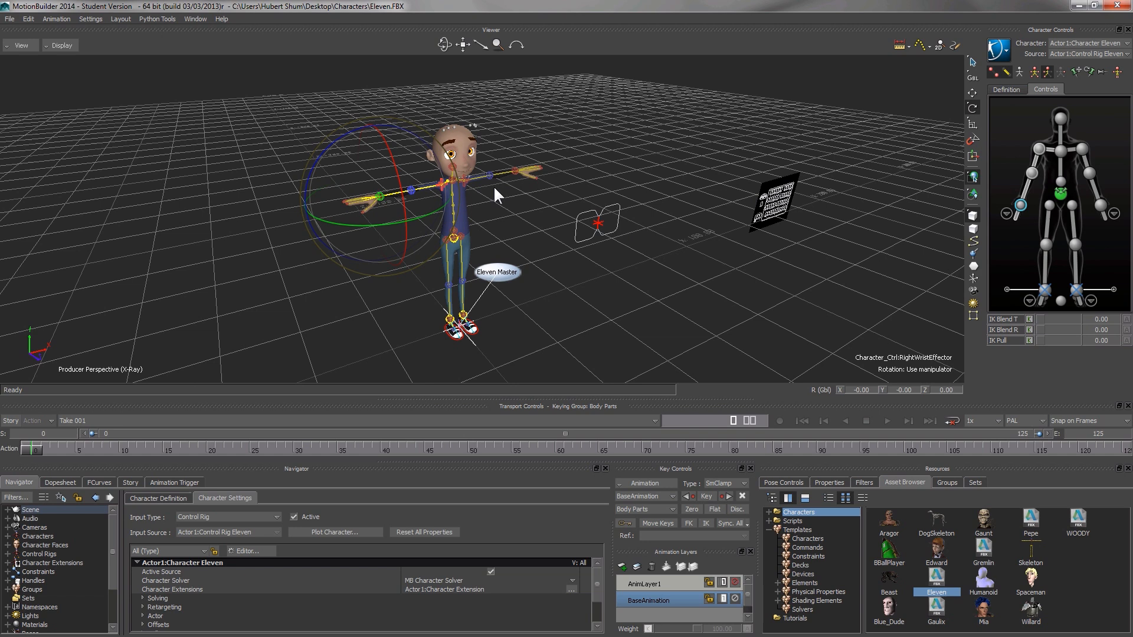
mouse_move(1001, 101)
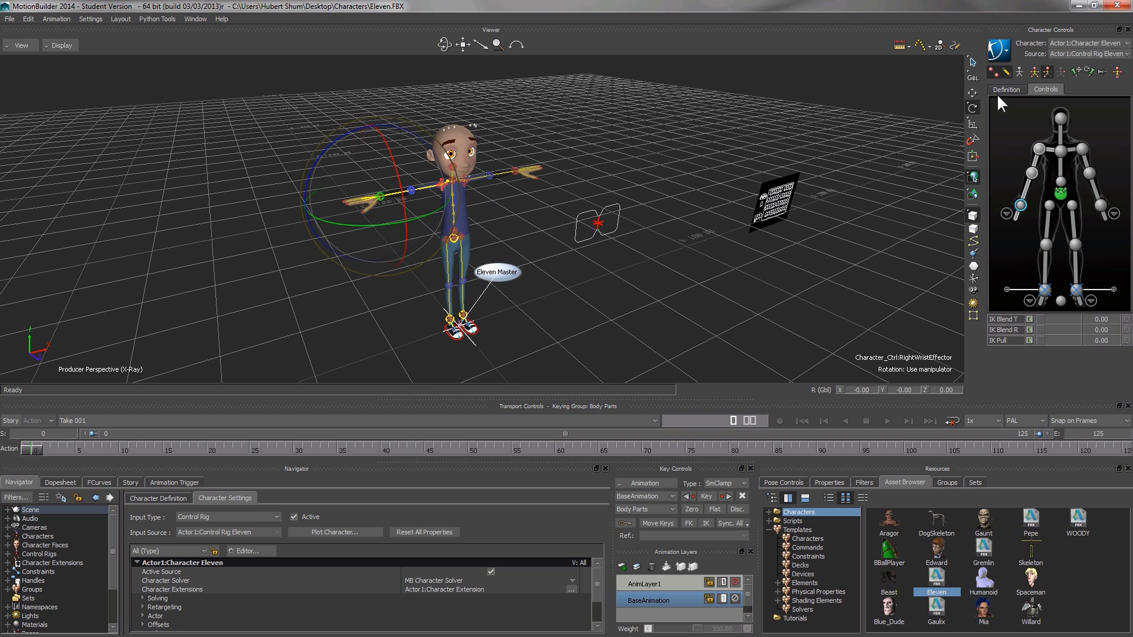
mouse_move(1036, 72)
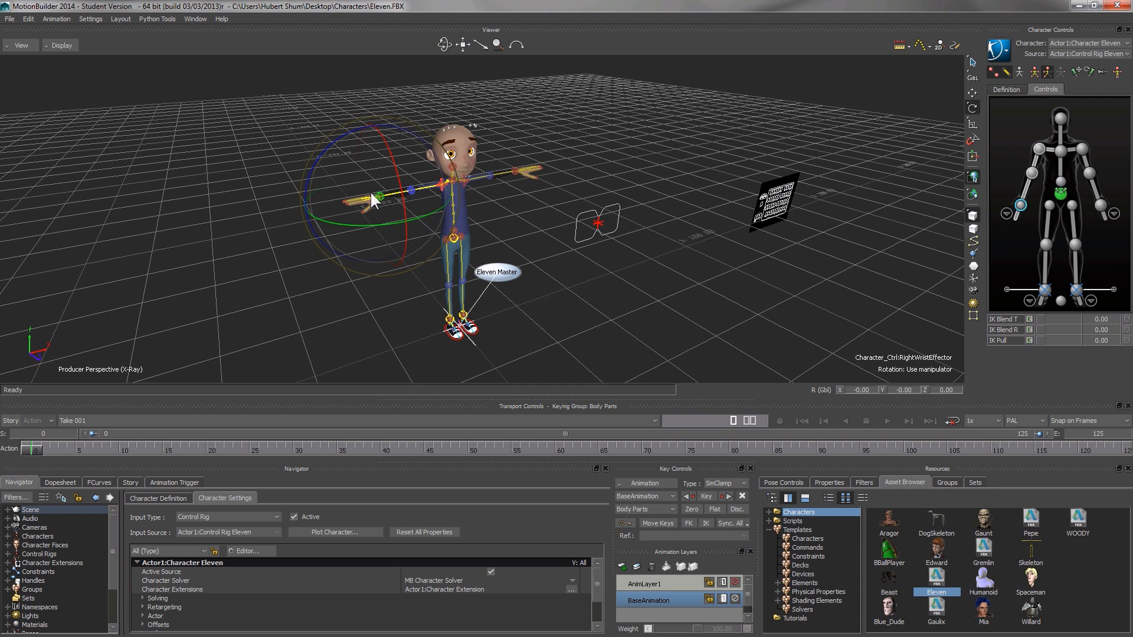
mouse_move(379, 222)
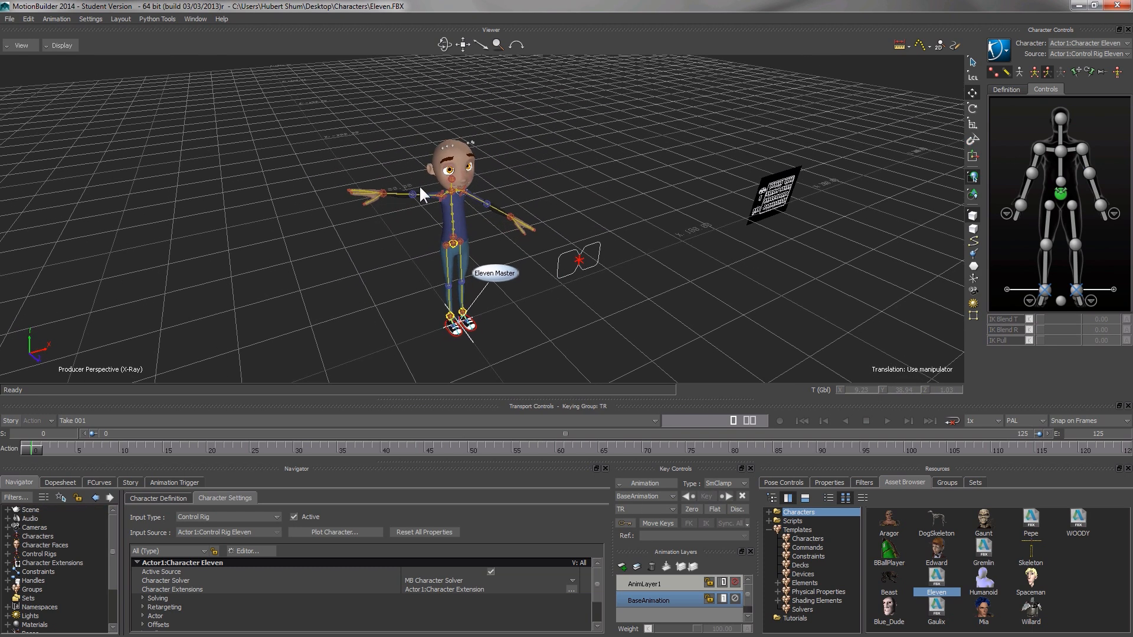
Rotate the right elbow effector to bend Eleven's right arm downward
click(412, 194)
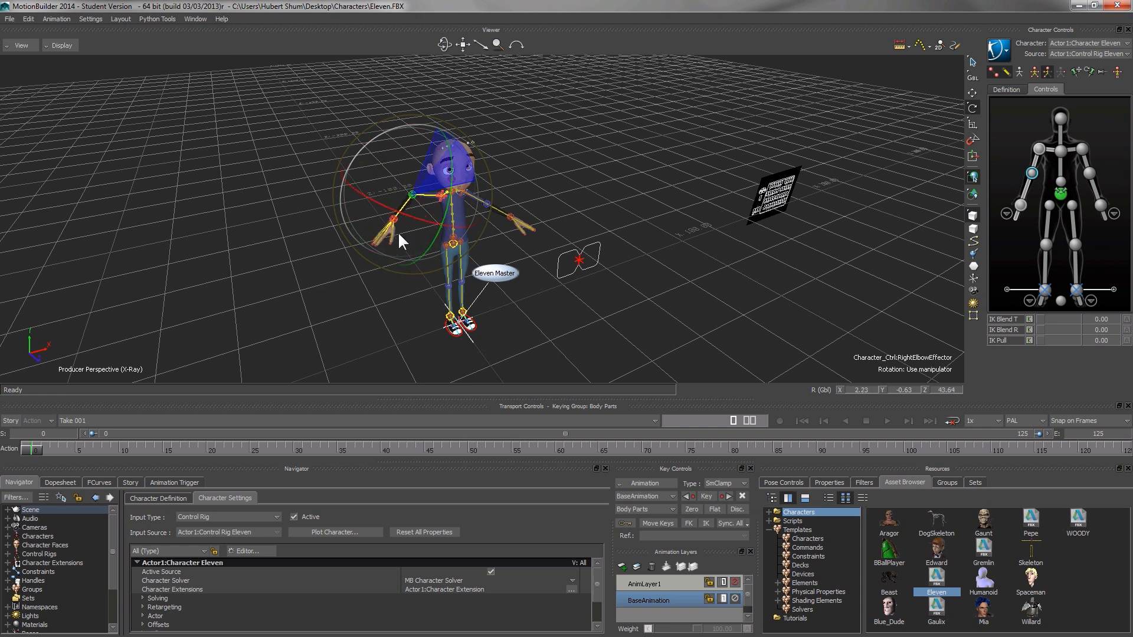
drag(401, 242, 401, 195)
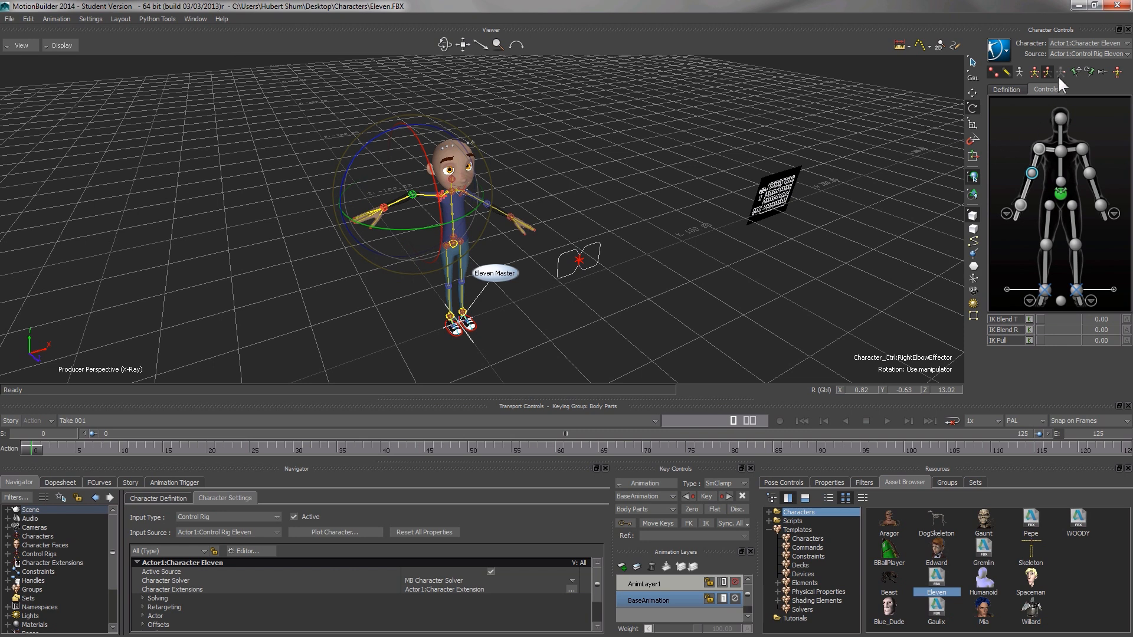
mouse_move(1056, 275)
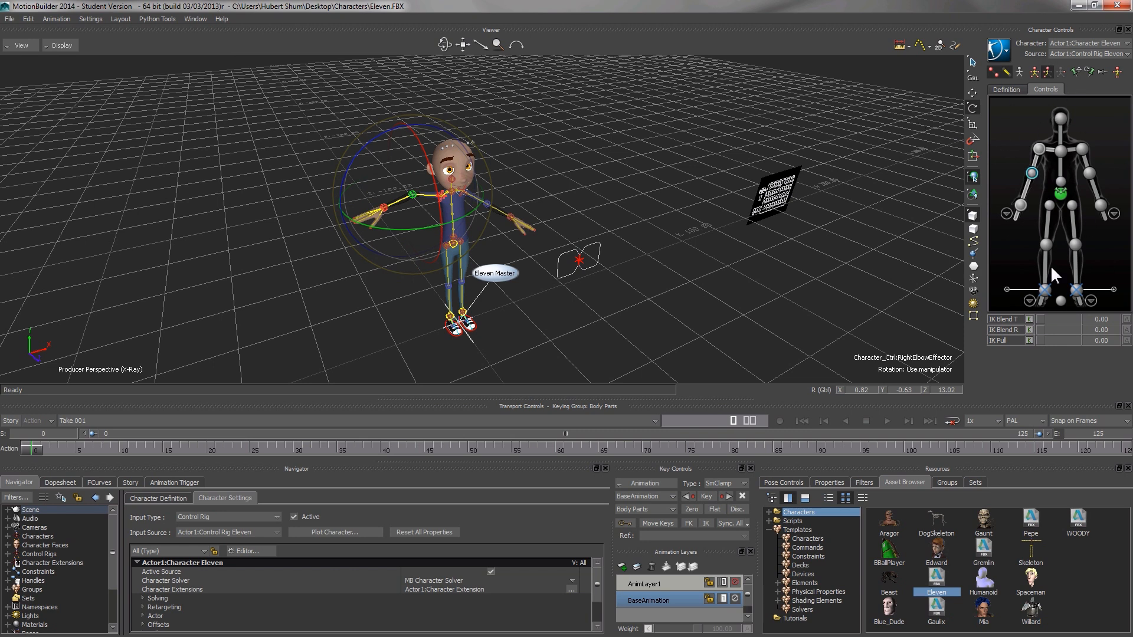
mouse_move(1093, 100)
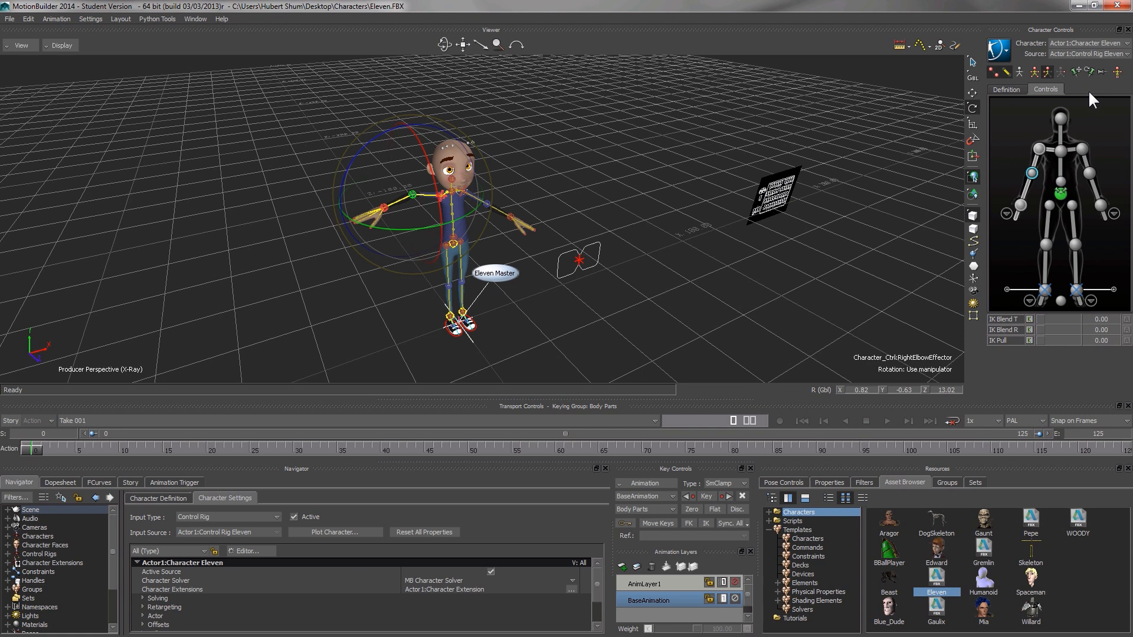
mouse_move(1003, 89)
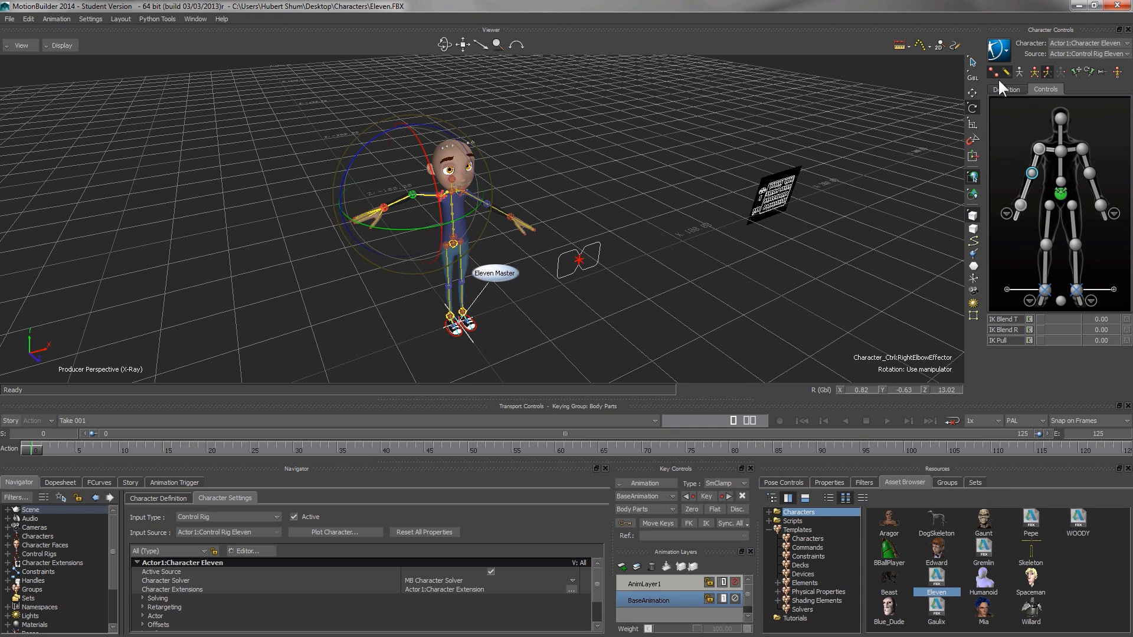
mouse_move(828, 118)
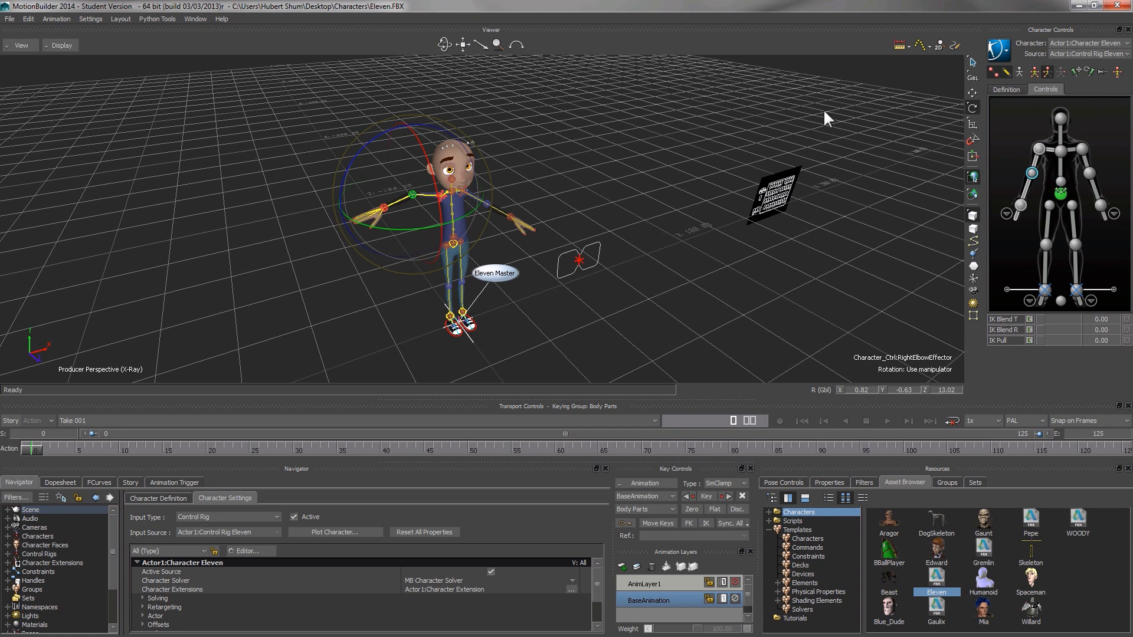
mouse_move(1047, 72)
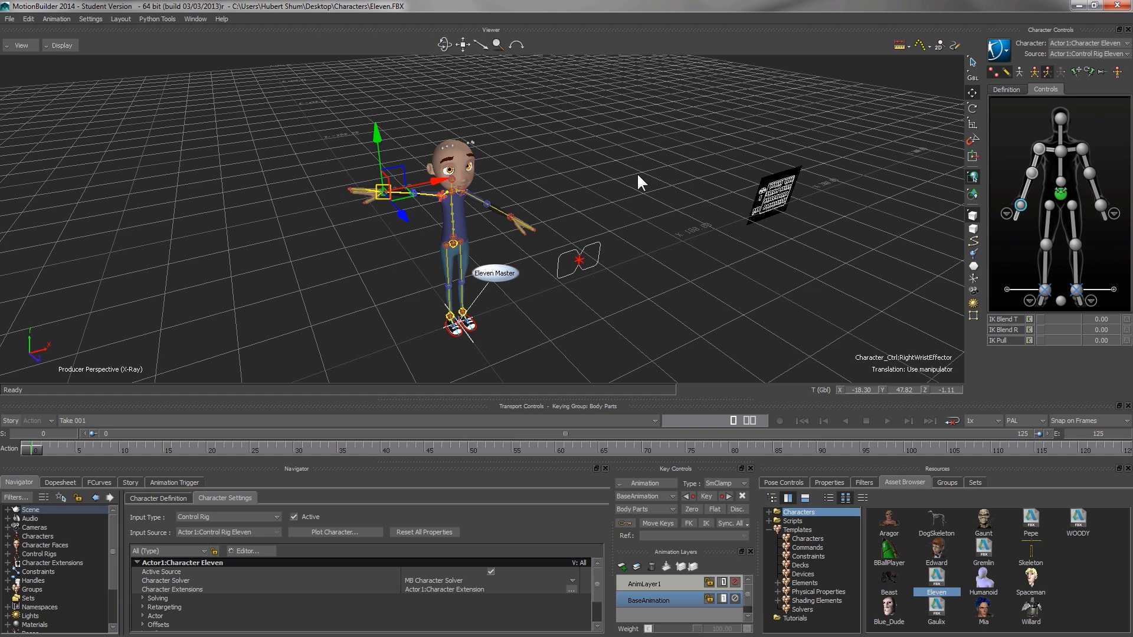
mouse_move(1038, 78)
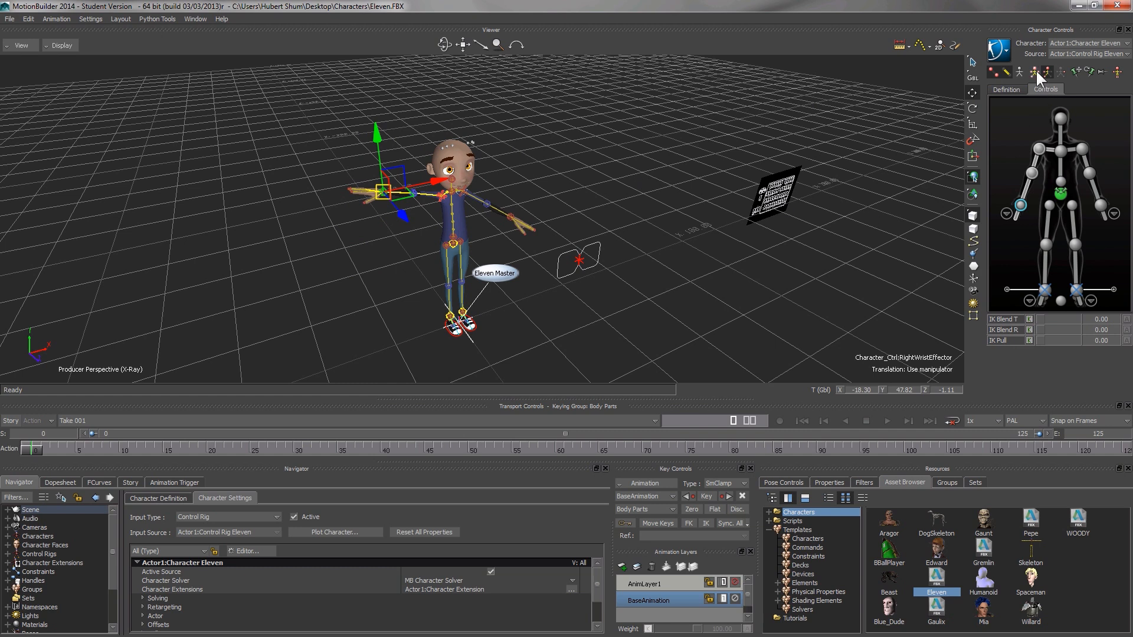
mouse_move(1035, 72)
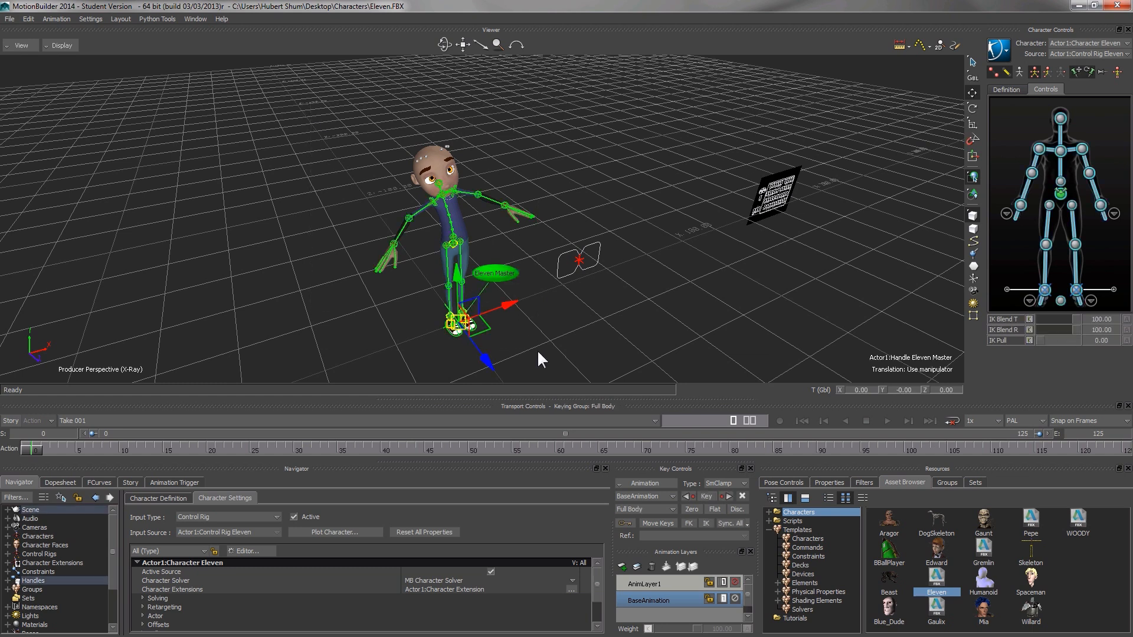
mouse_move(1118, 72)
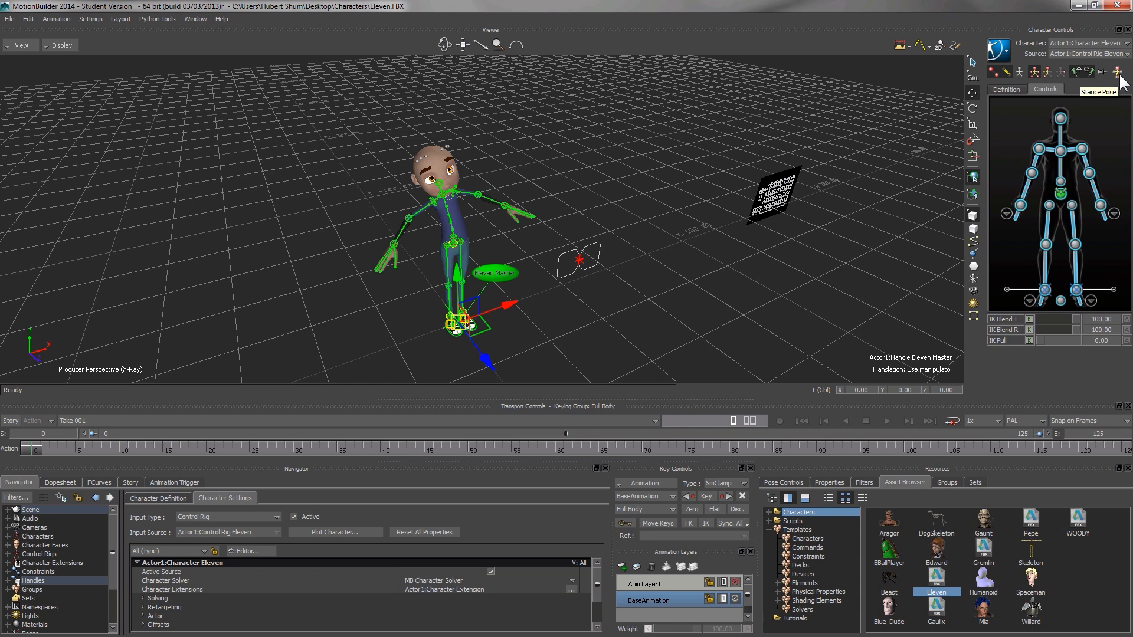
Return Eleven to its default T-pose with the Stance Pose button
click(1119, 72)
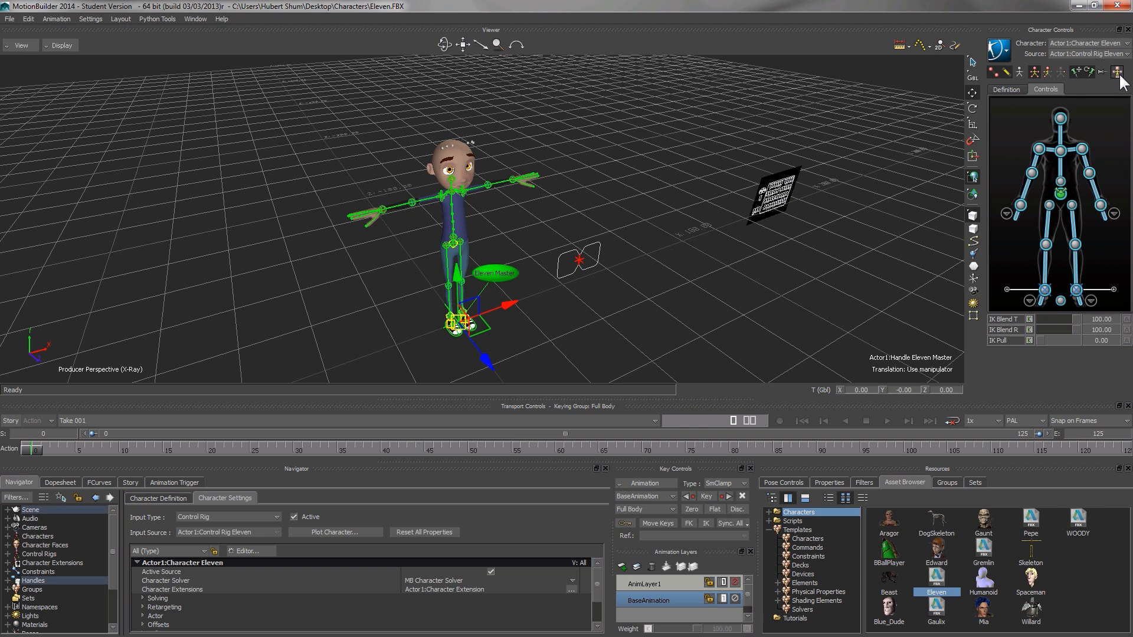
mouse_move(620, 284)
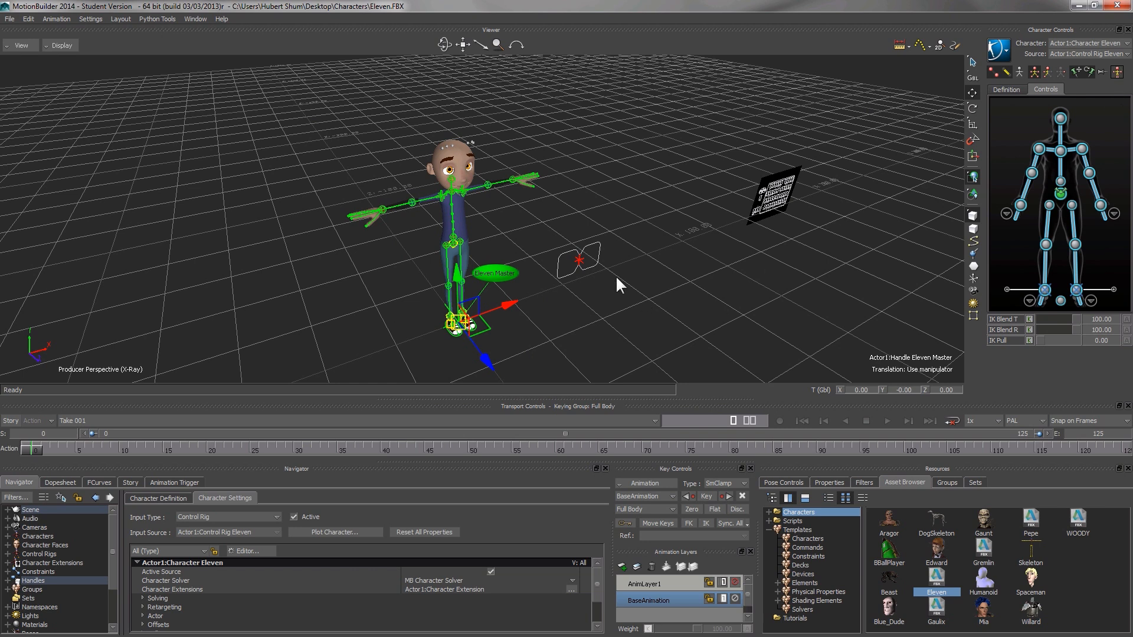
mouse_move(575, 208)
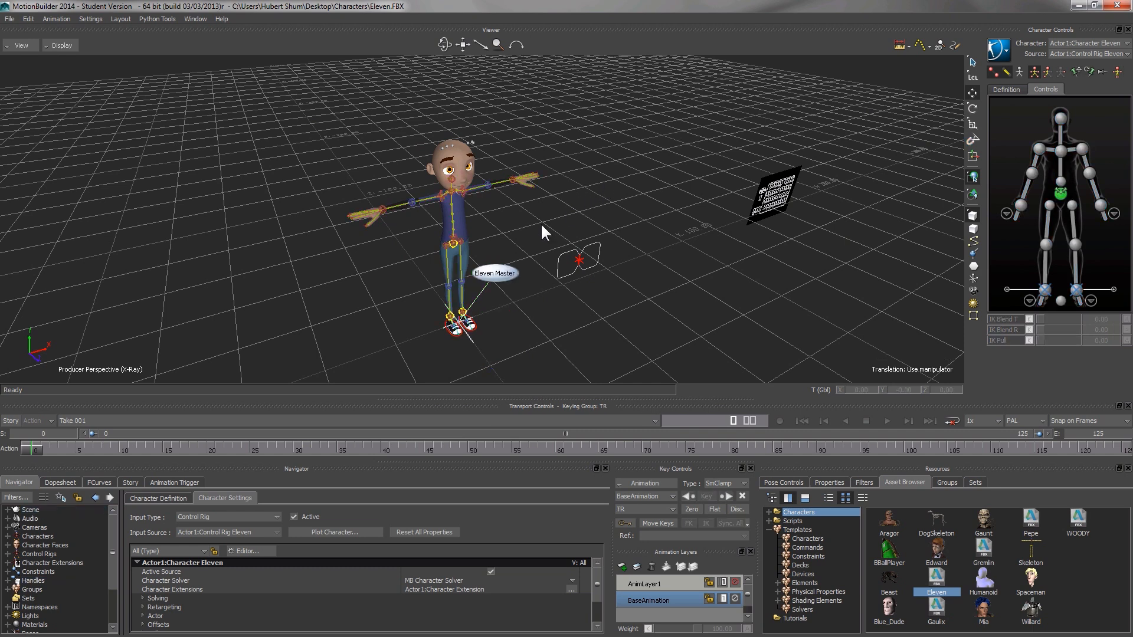
mouse_move(428, 250)
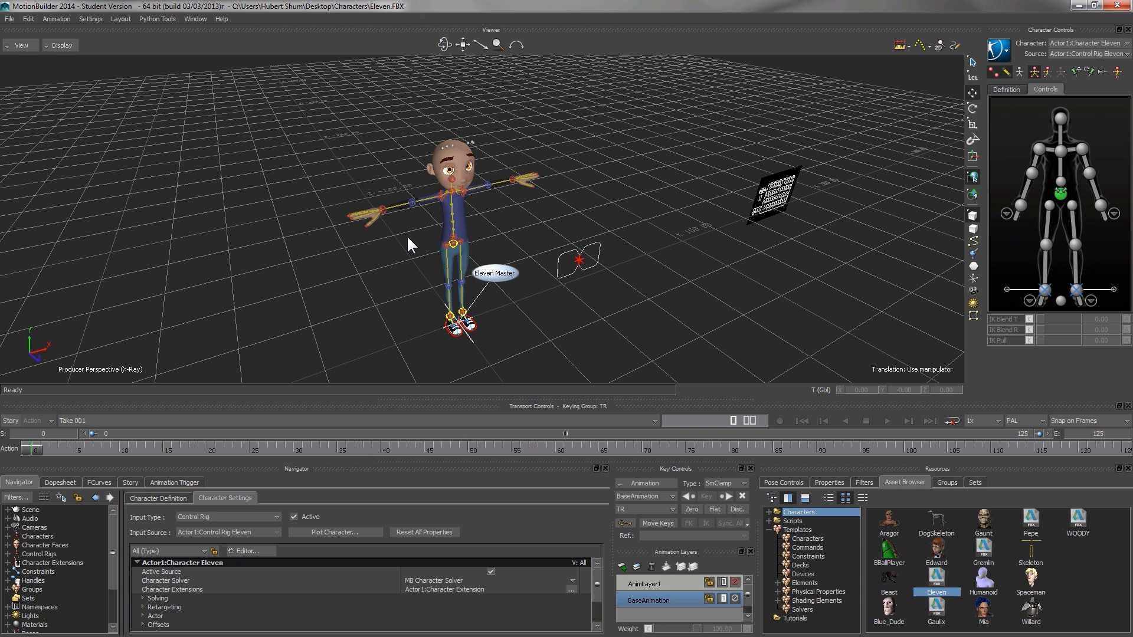
mouse_move(321, 170)
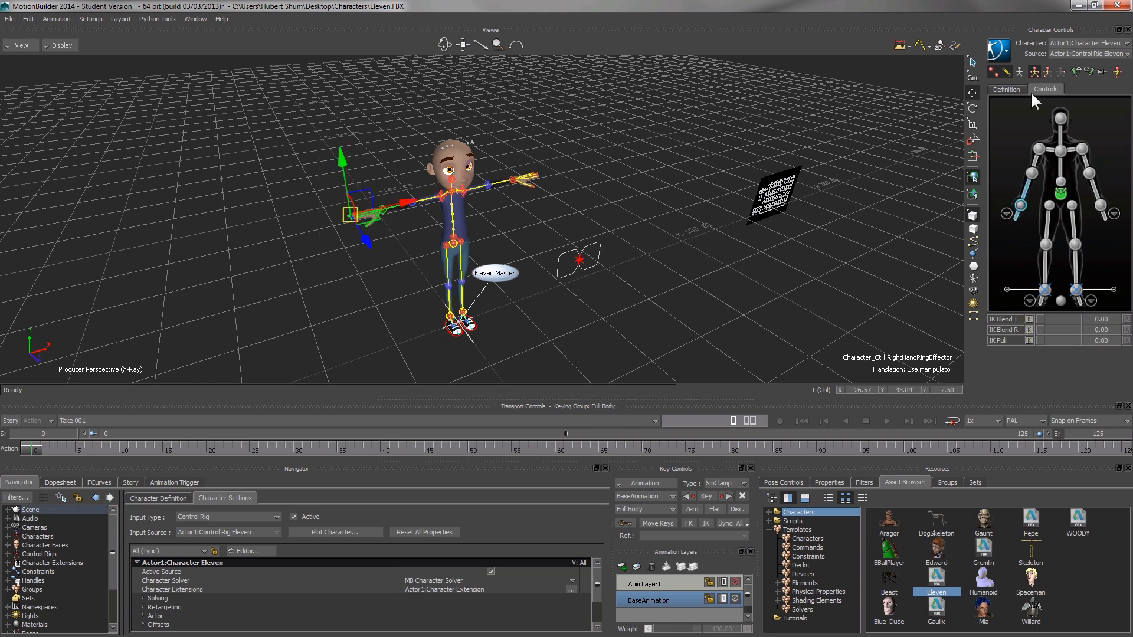
mouse_move(1077, 72)
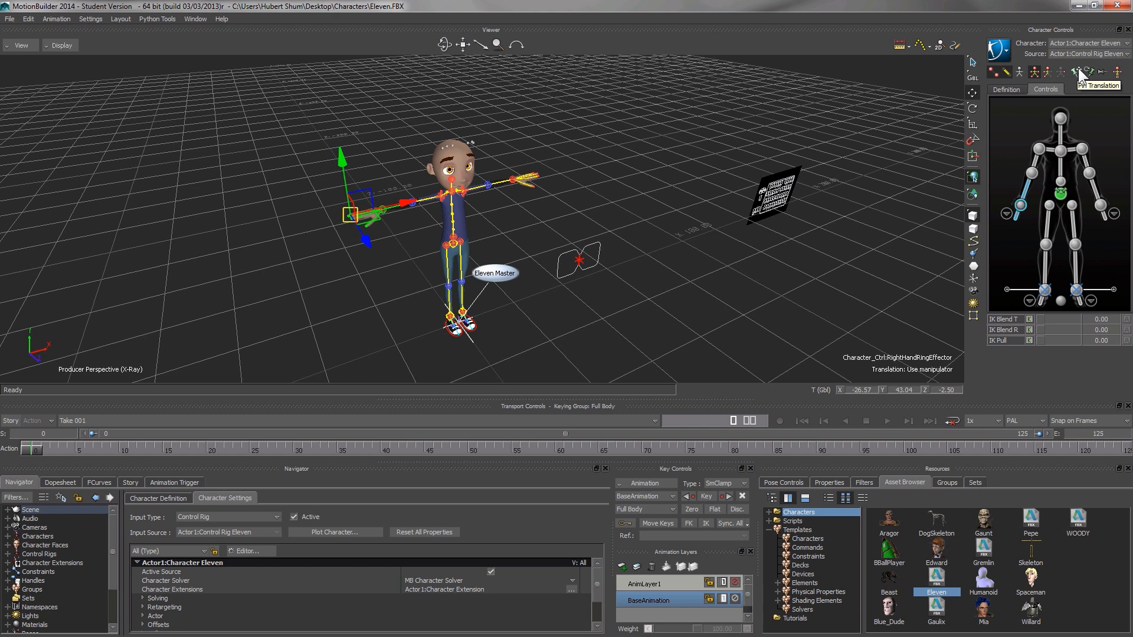
mouse_move(445, 136)
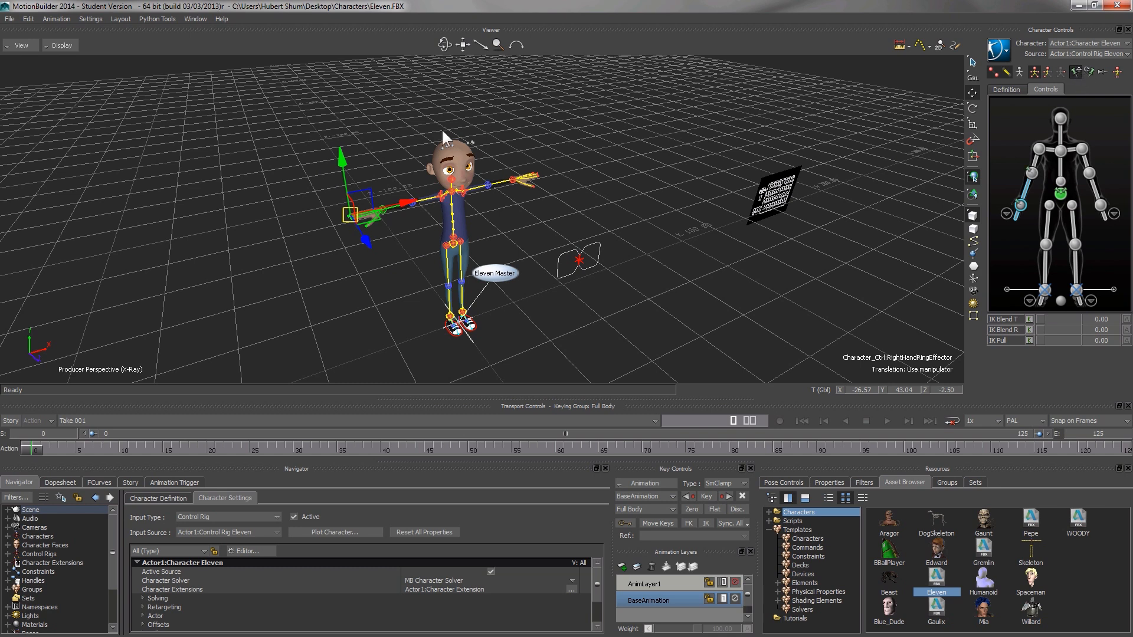
mouse_move(450, 209)
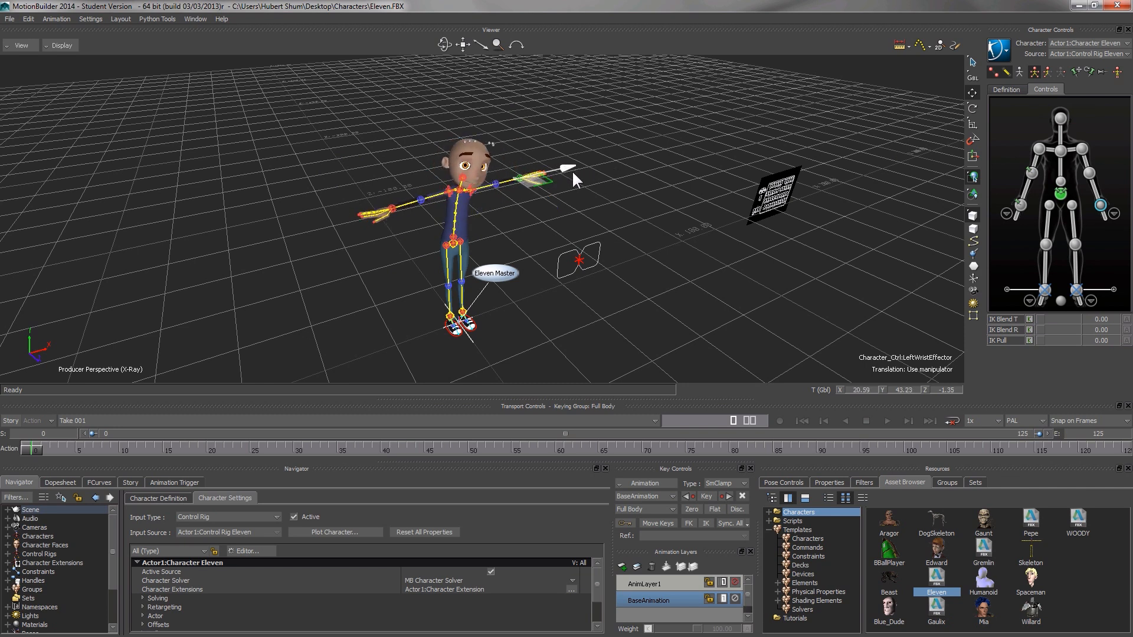
Drag Eleven's left wrist effector in toward the head
drag(567, 170, 545, 173)
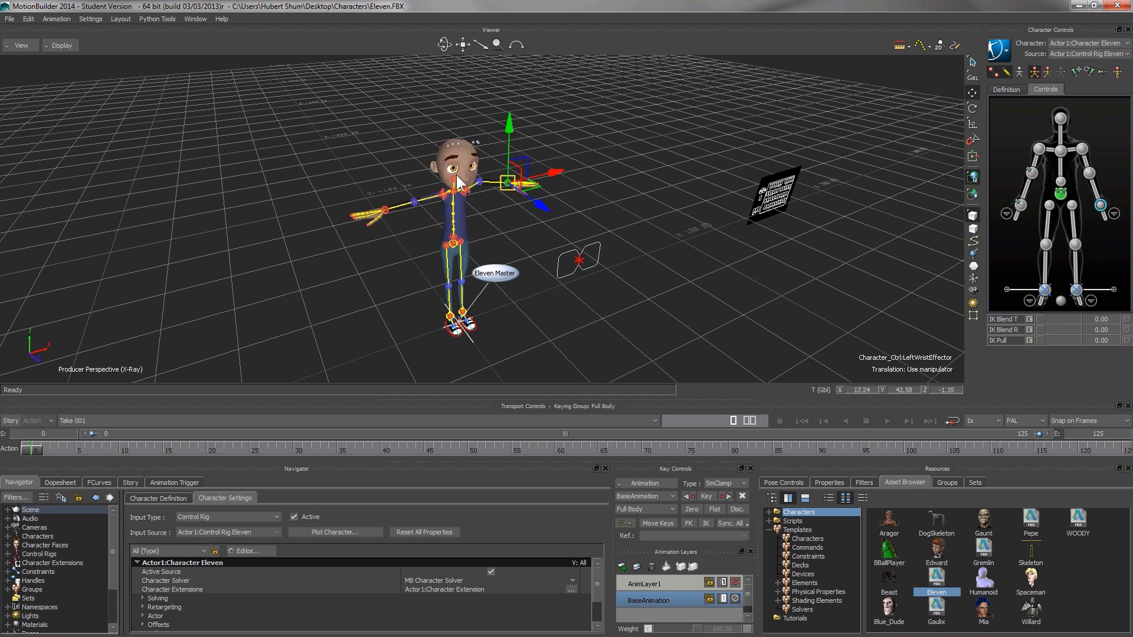
Translate Eleven's head effector to shift the head and upper-body pose
click(452, 153)
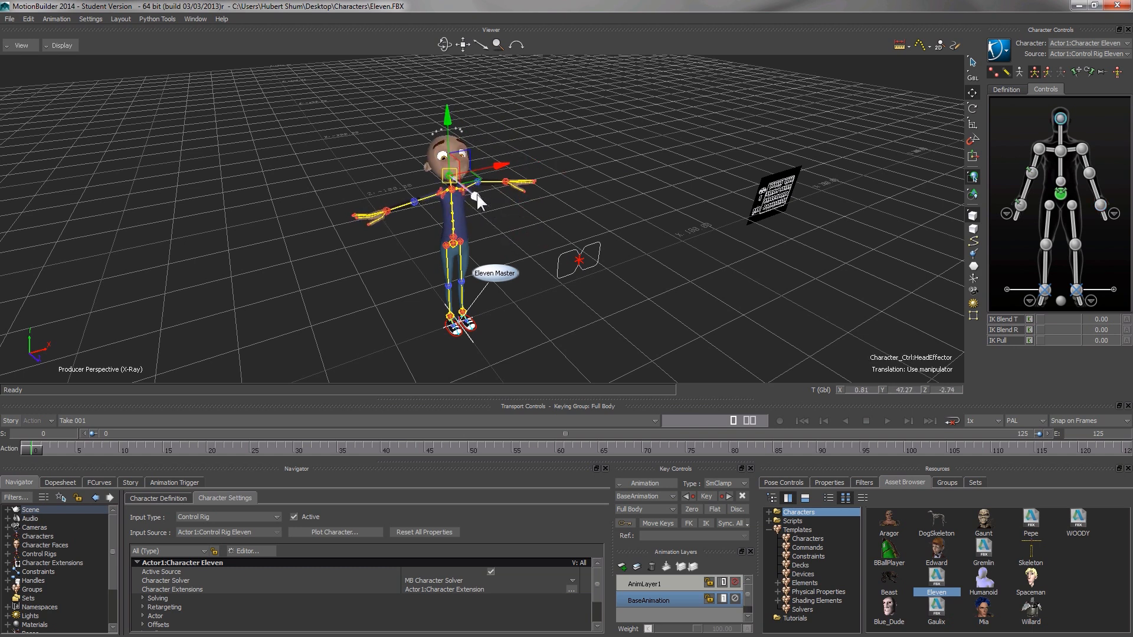
drag(456, 174, 477, 195)
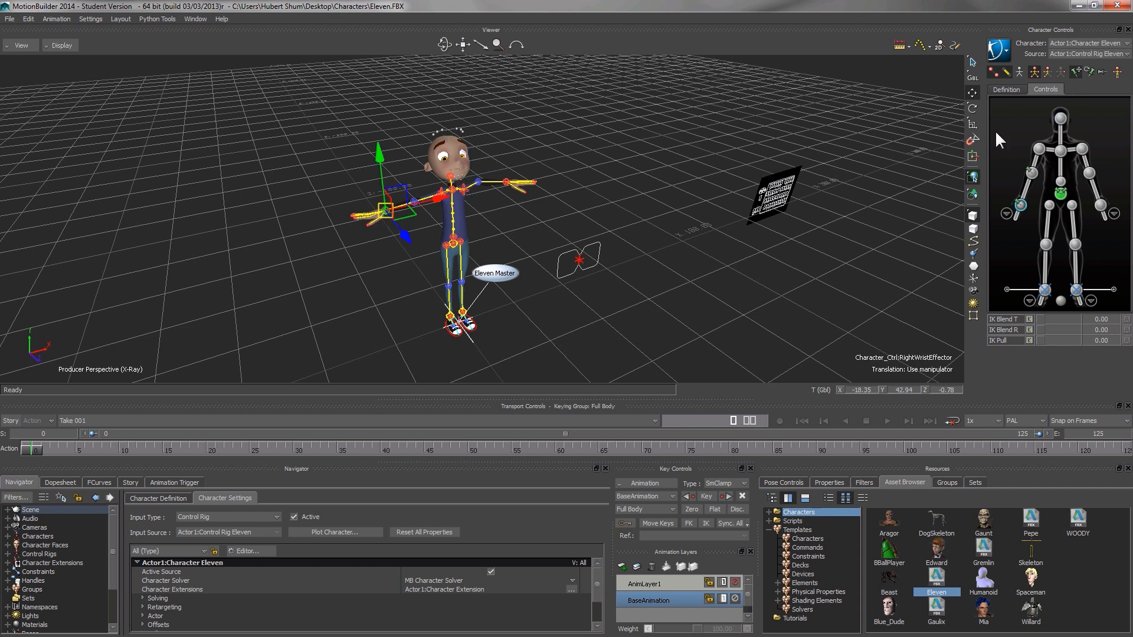
mouse_move(534, 282)
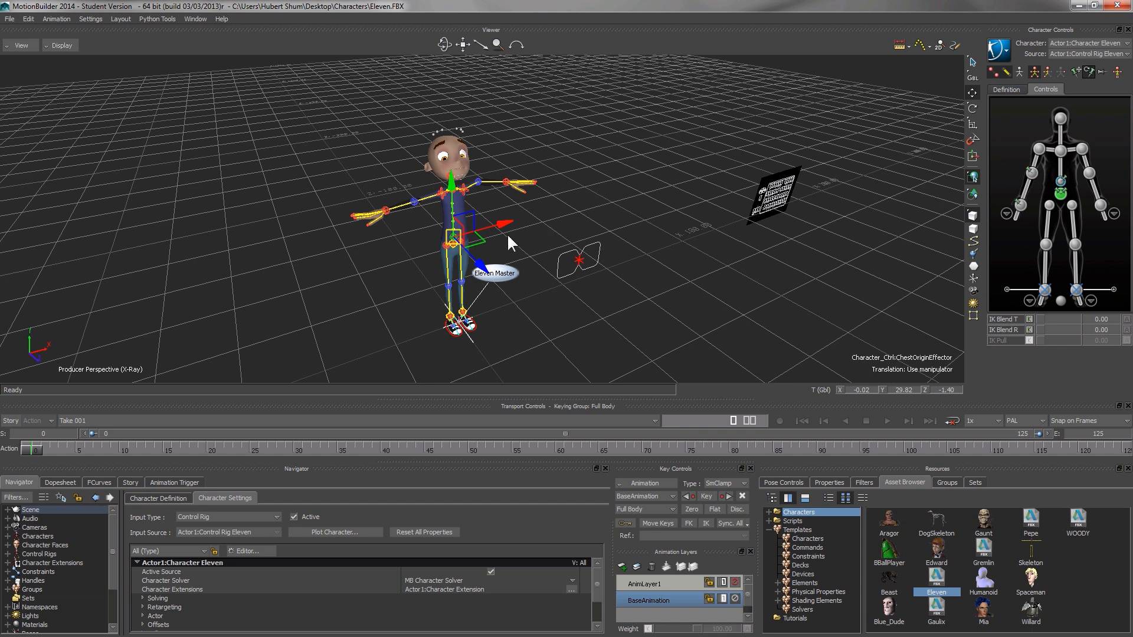
mouse_move(445, 181)
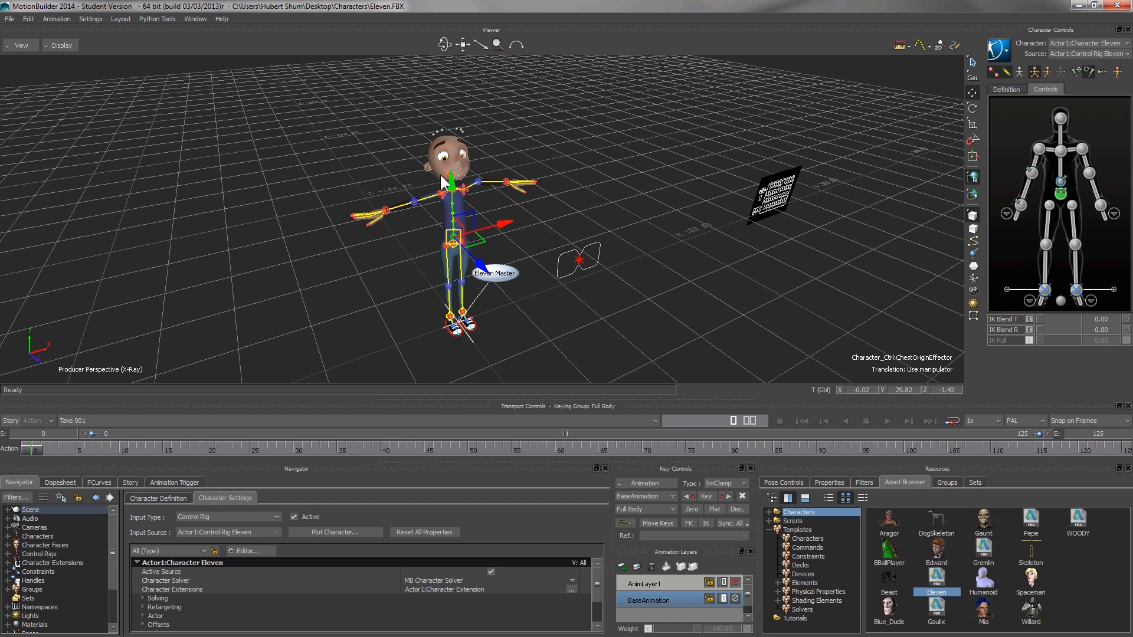
Drag the head effector's Z translation backward so the spine leans in Full Body mode
click(449, 152)
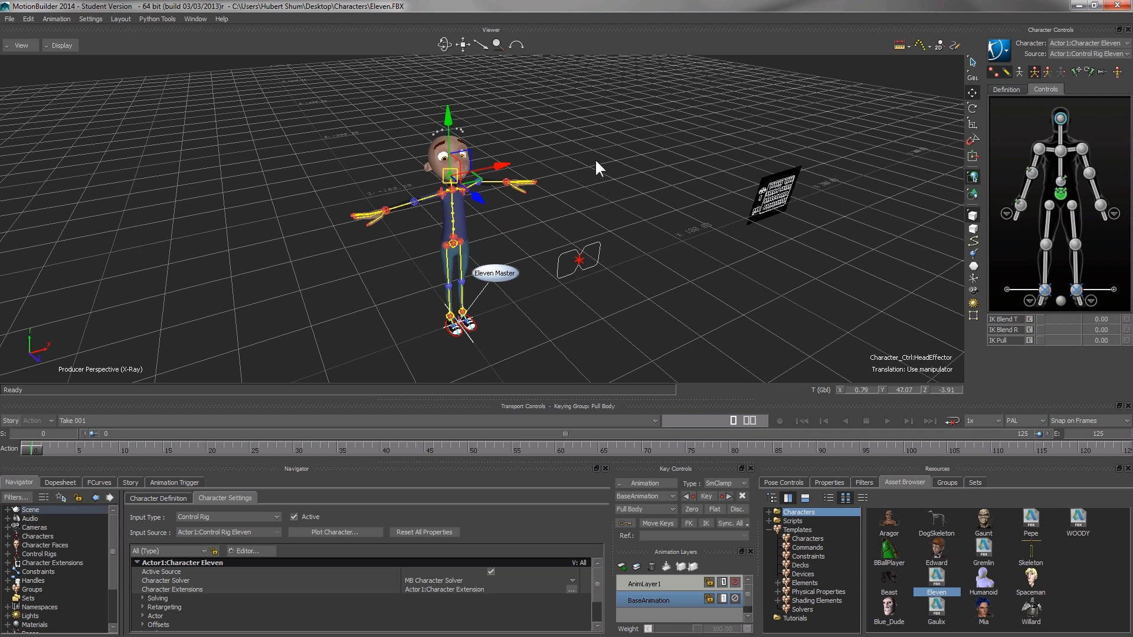
mouse_move(663, 157)
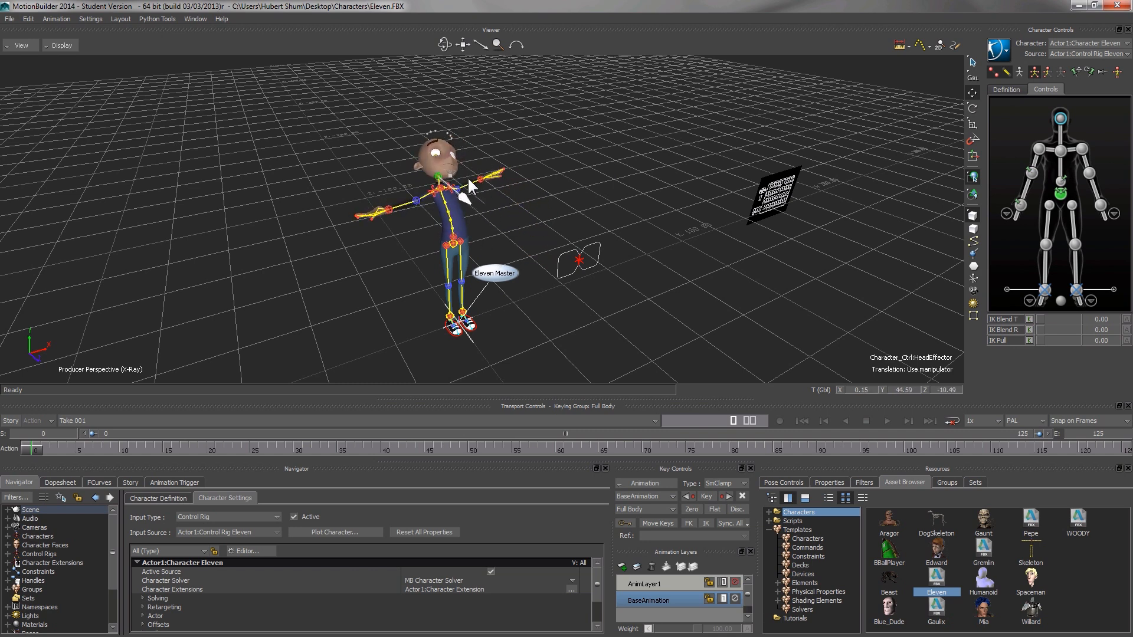
click(446, 173)
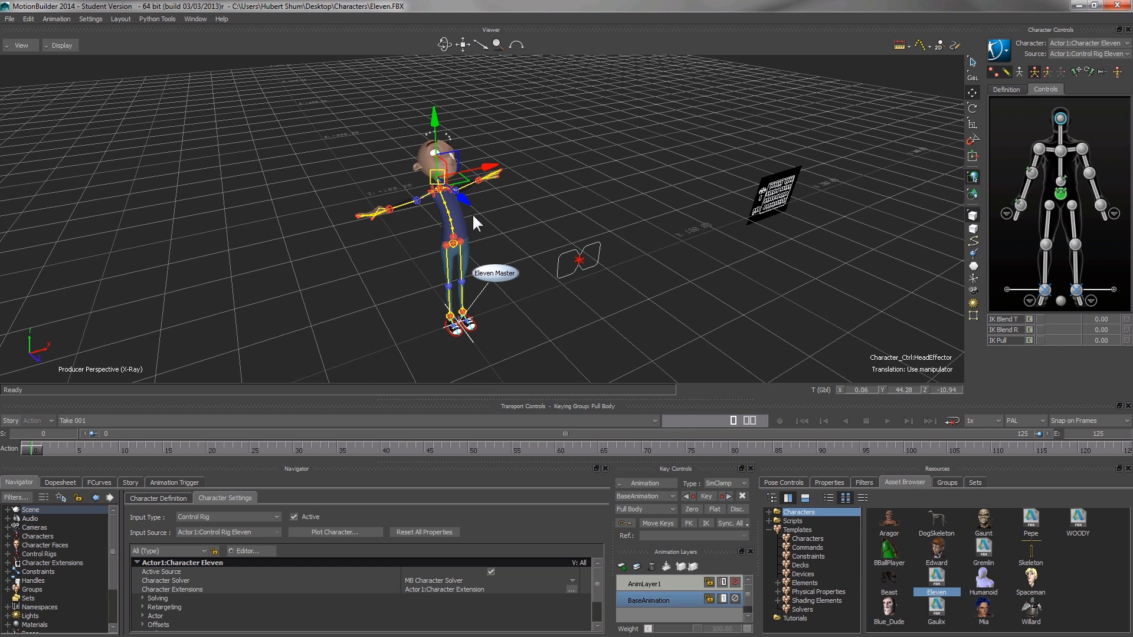
mouse_move(476, 205)
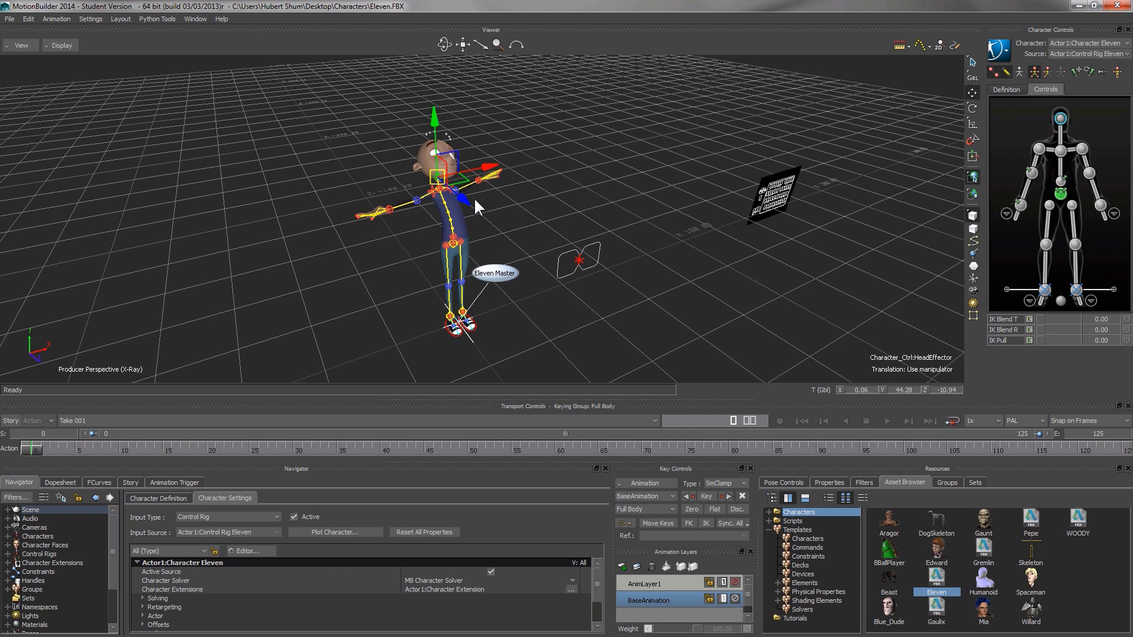
mouse_move(624, 236)
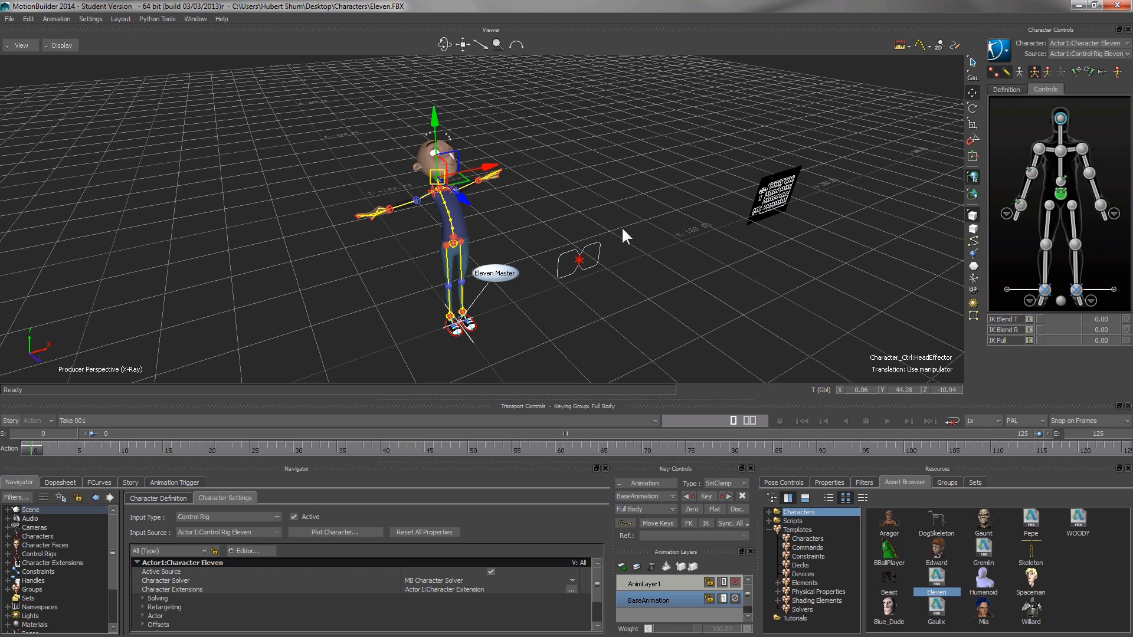